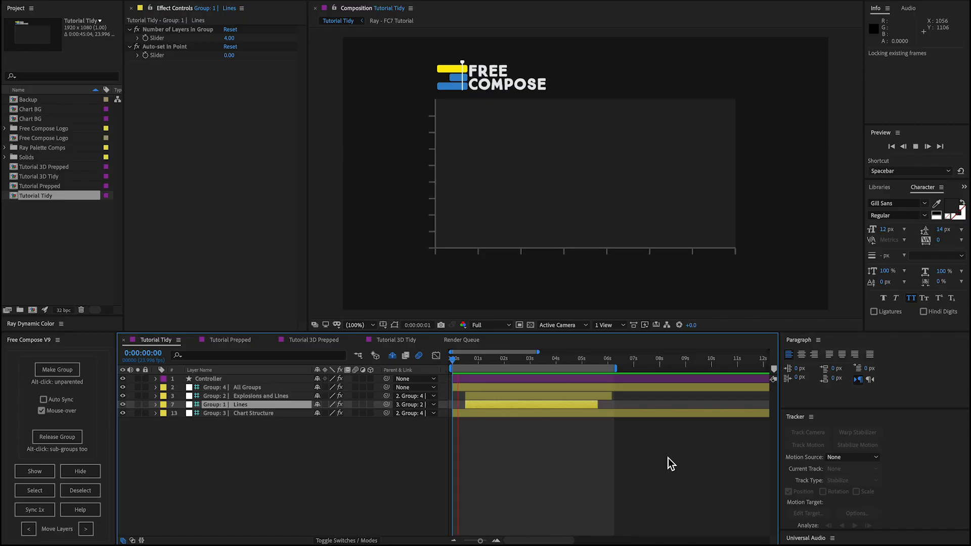
Step: Preview Tutorial Tidy, then expand All Groups, Explosions and Lines, and Chart Structure
key(space)
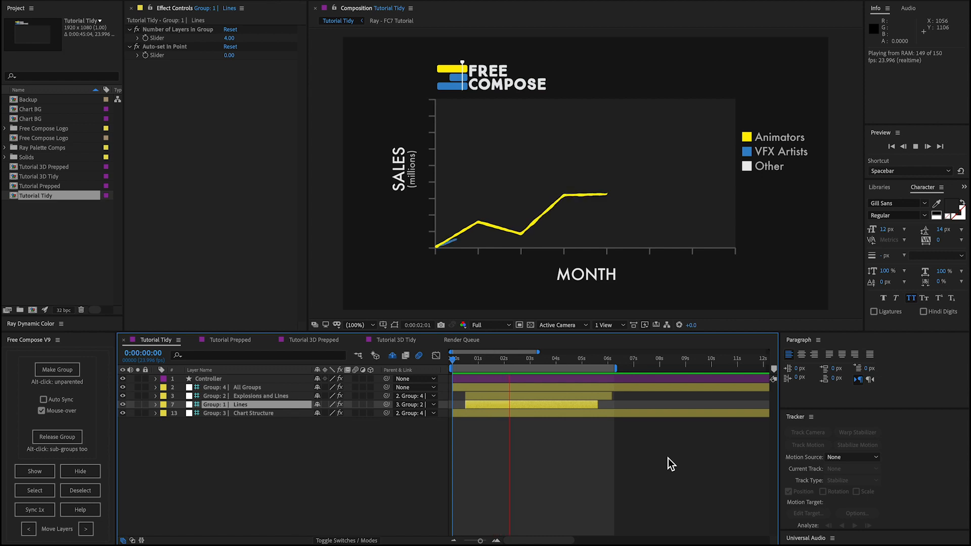
click(34, 471)
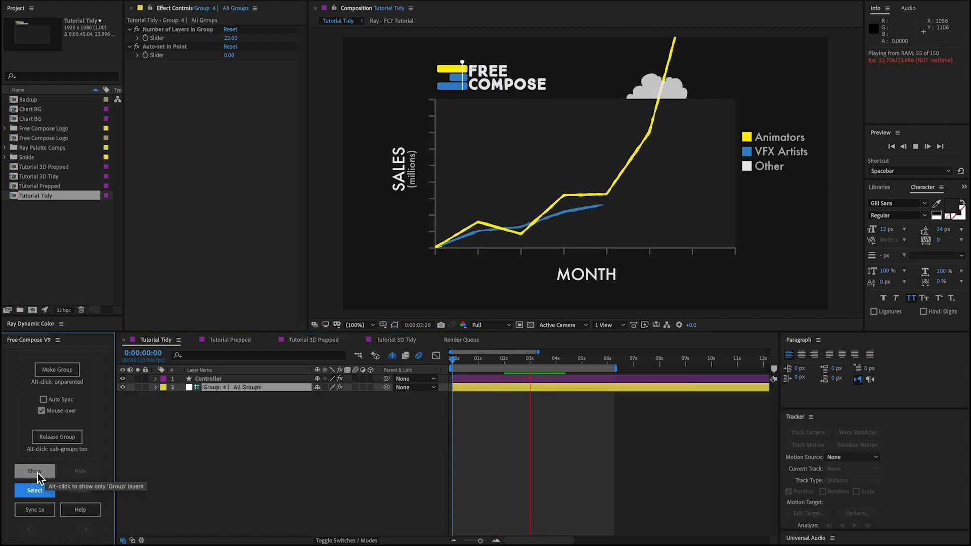
click(35, 472)
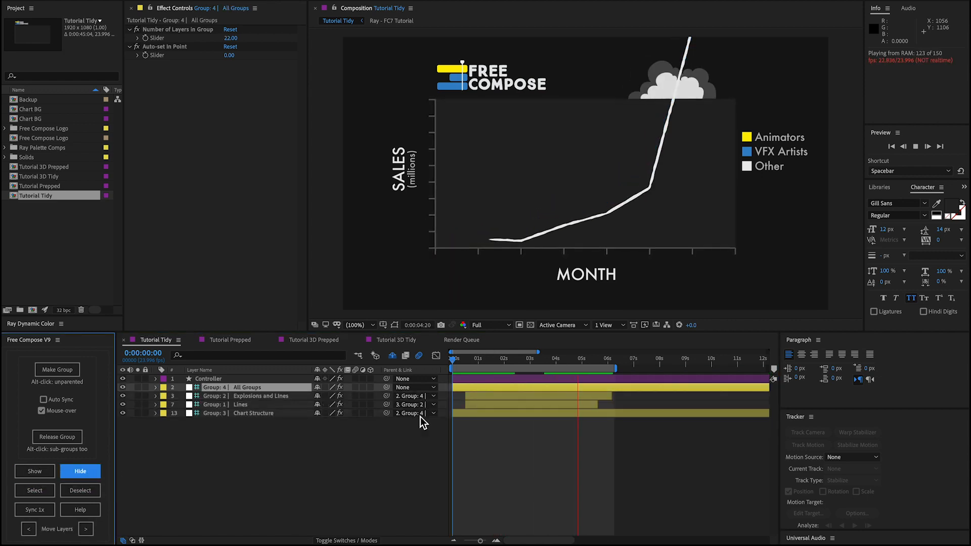
click(261, 396)
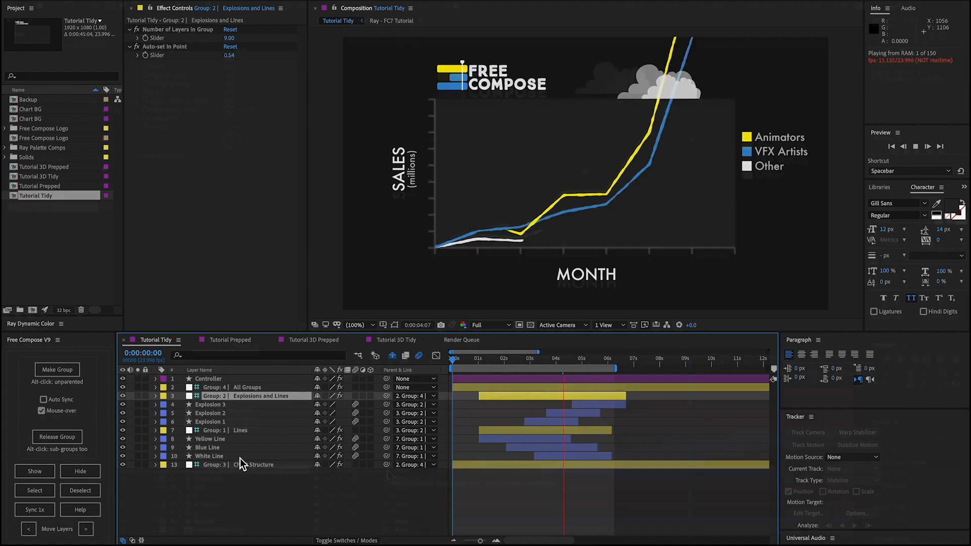
click(229, 339)
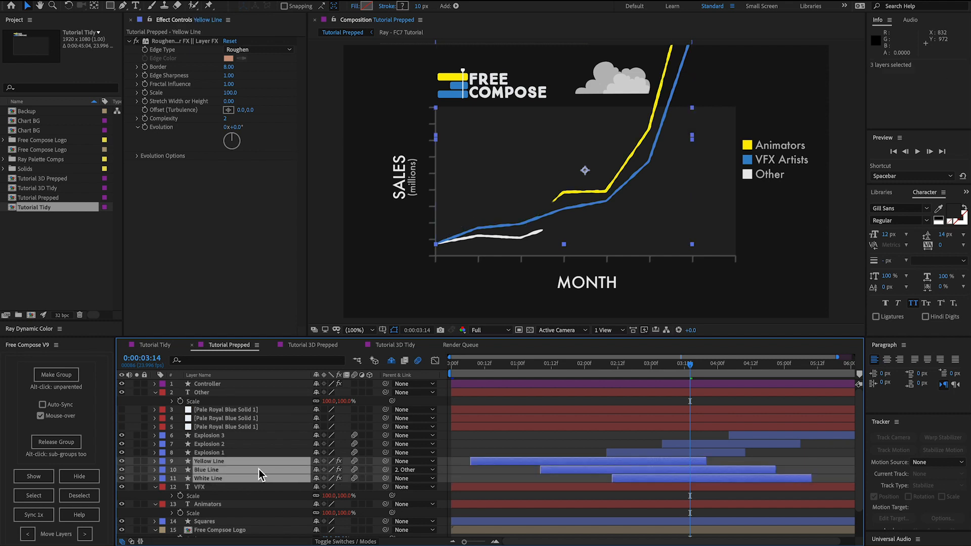
mouse_move(284, 449)
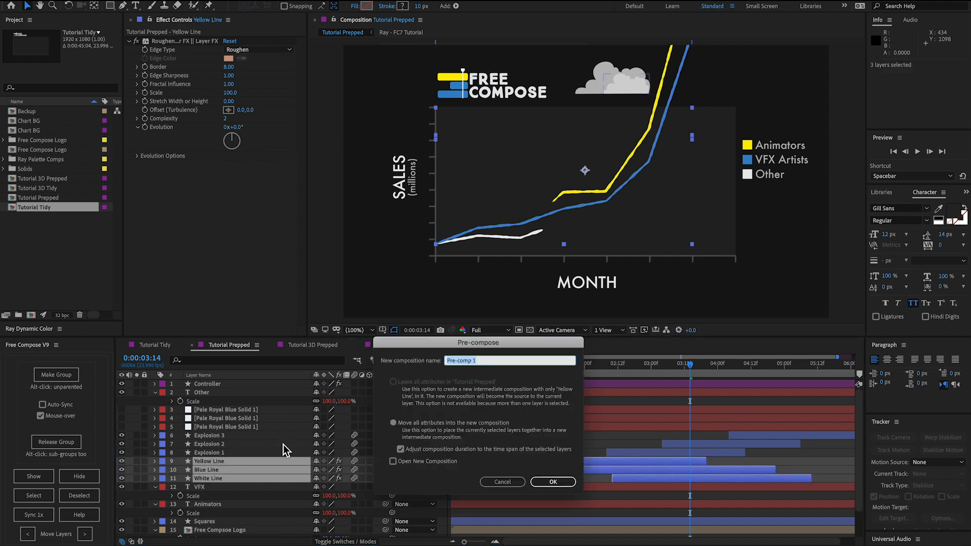
click(552, 482)
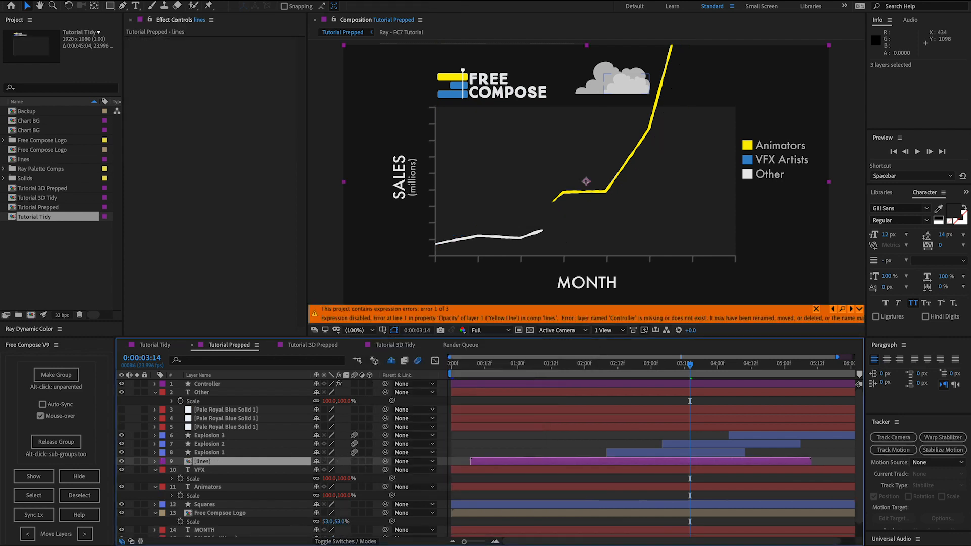
mouse_move(249, 443)
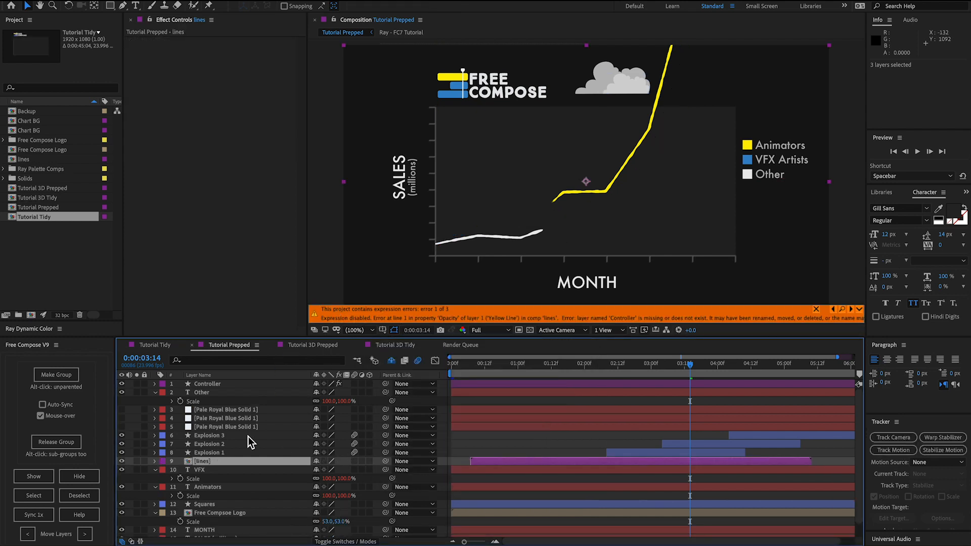
click(207, 383)
text(lines)
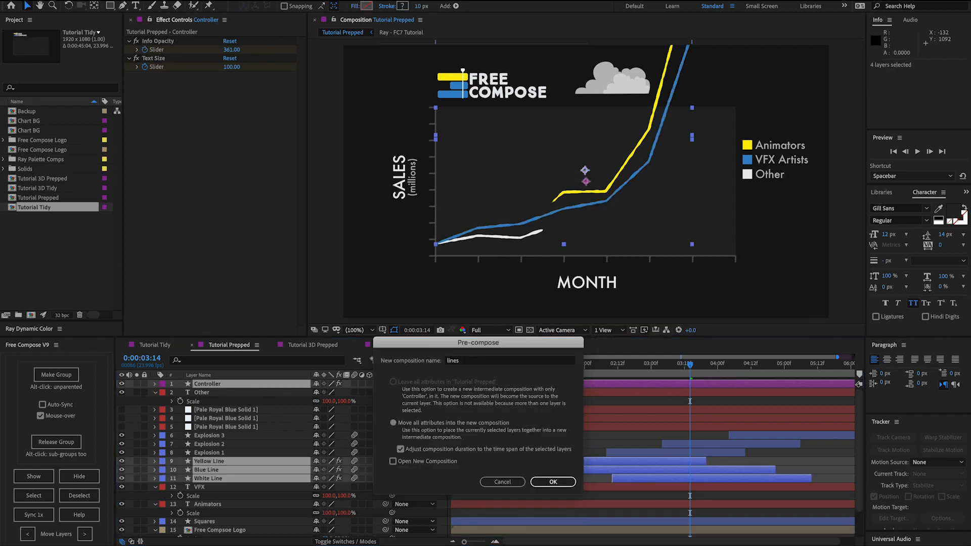
click(551, 482)
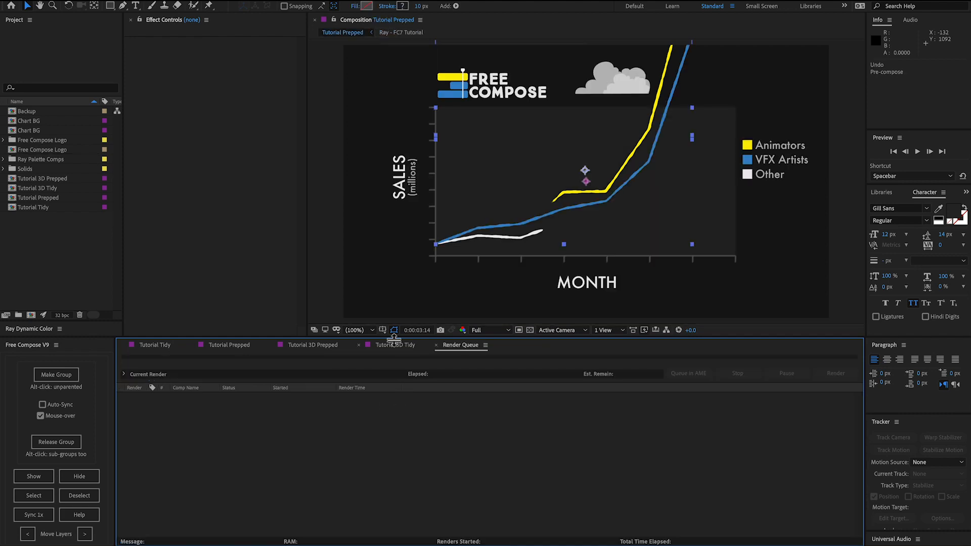
Step: Make 'Group: 1 | Lines' from Yellow, Blue and White Line, then show and hide its members
click(226, 345)
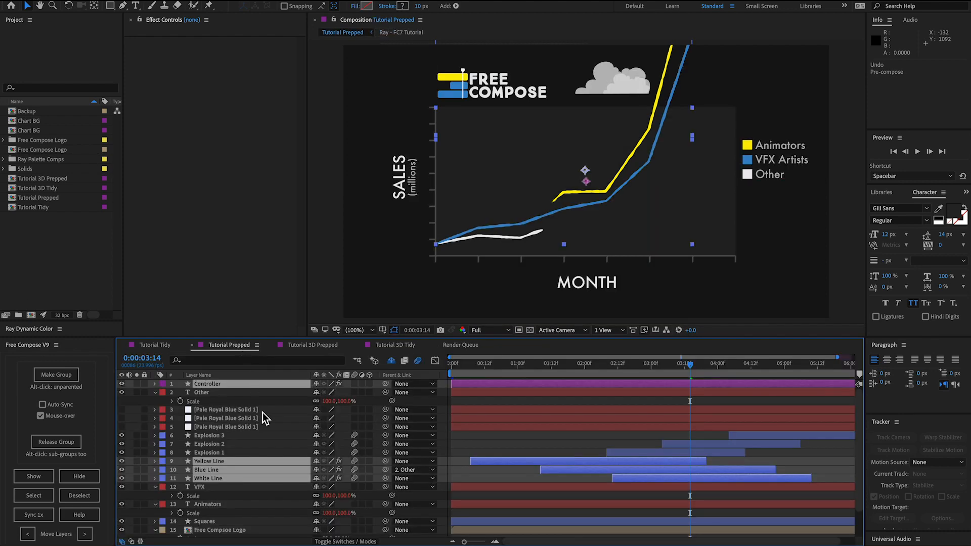
click(208, 478)
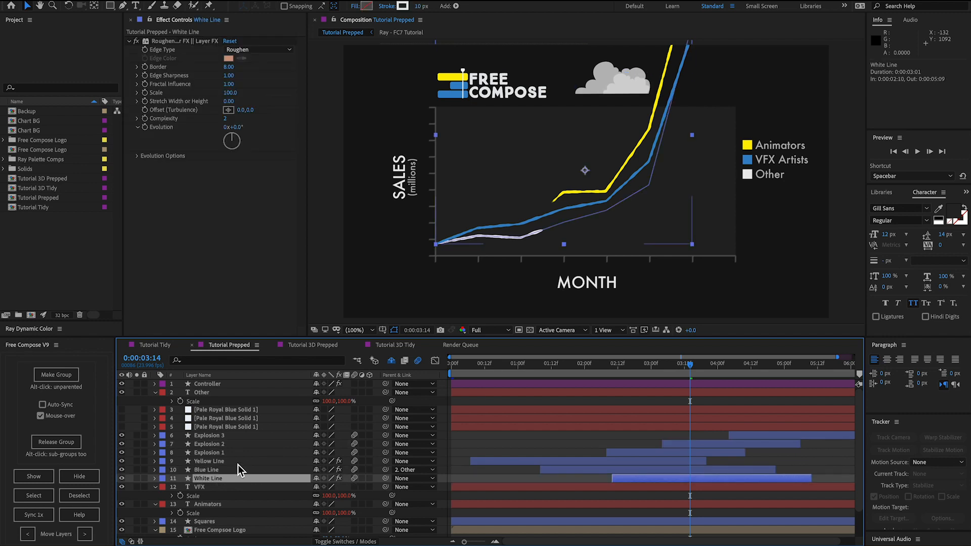
click(56, 375)
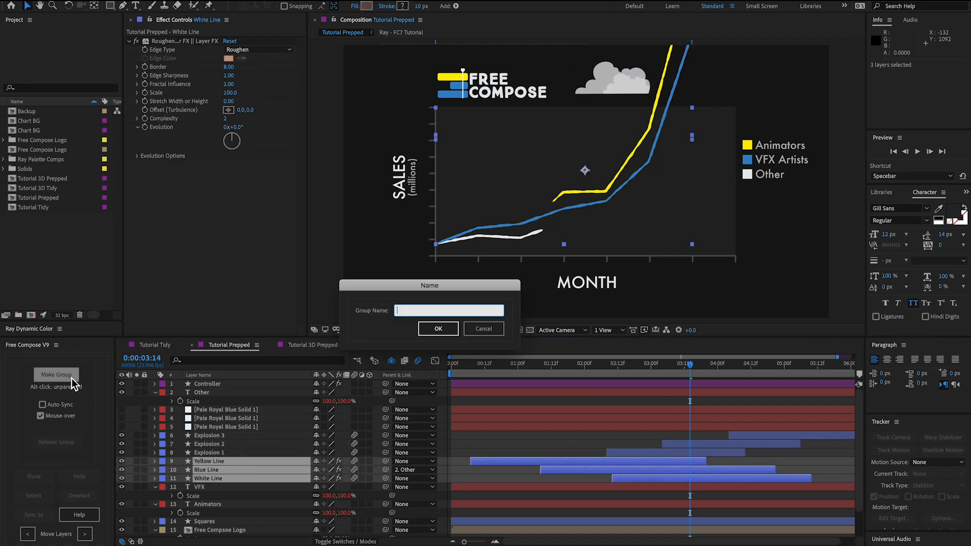
click(438, 329)
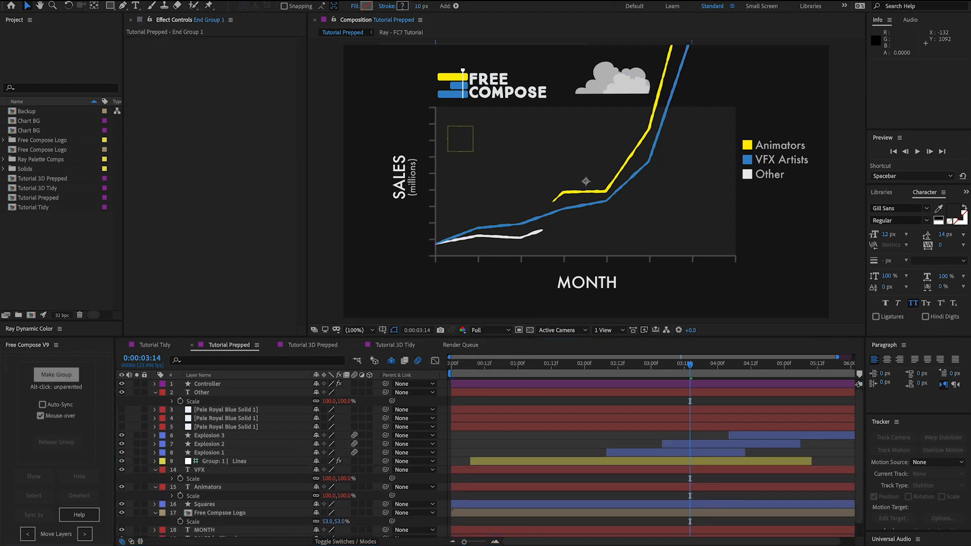
click(241, 461)
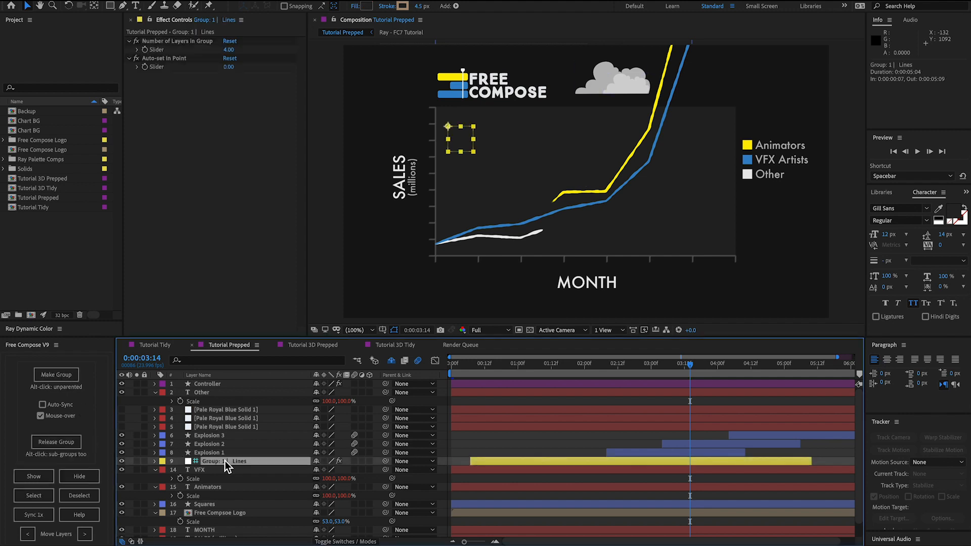
click(154, 461)
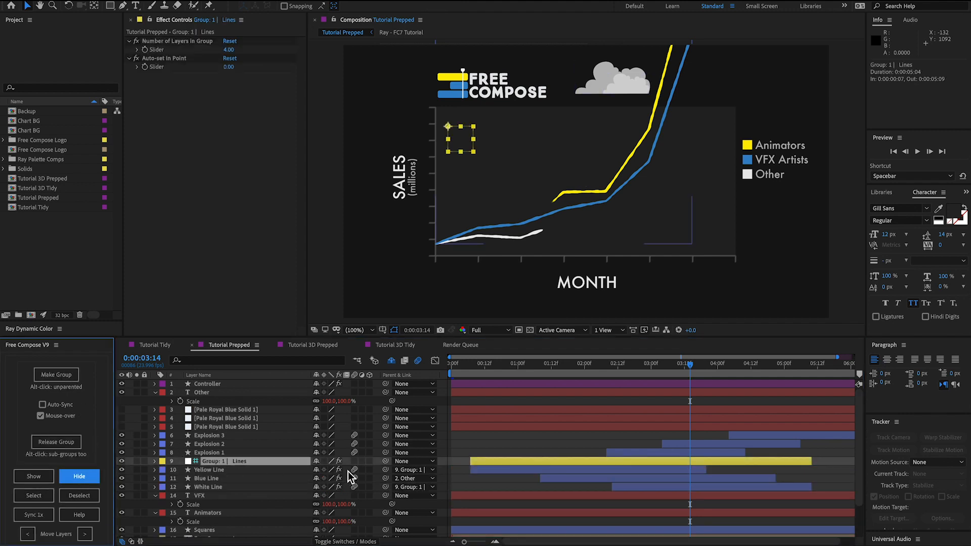
click(211, 477)
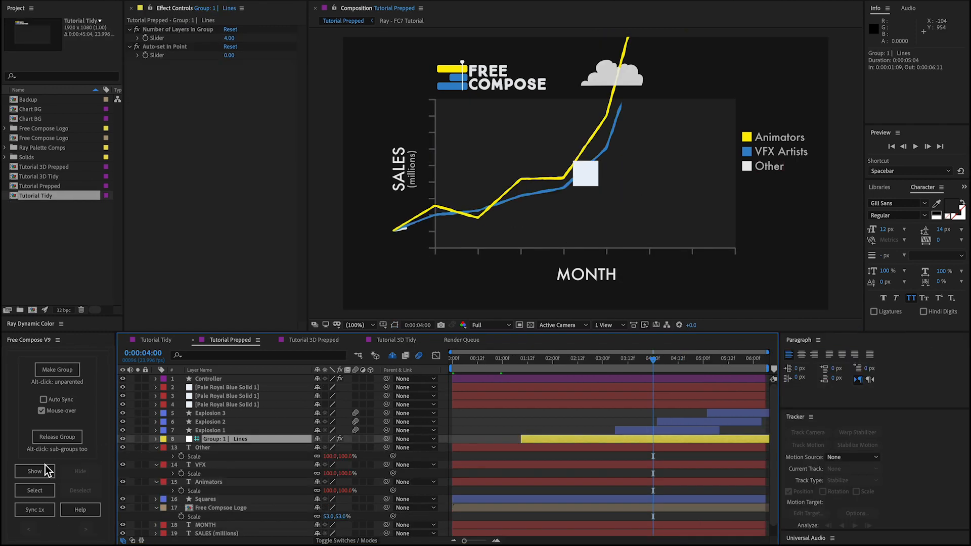
Step: Shift the Lines group earlier with Auto Sync on, adding duplicate Yellow Line 2 for five layers
click(35, 471)
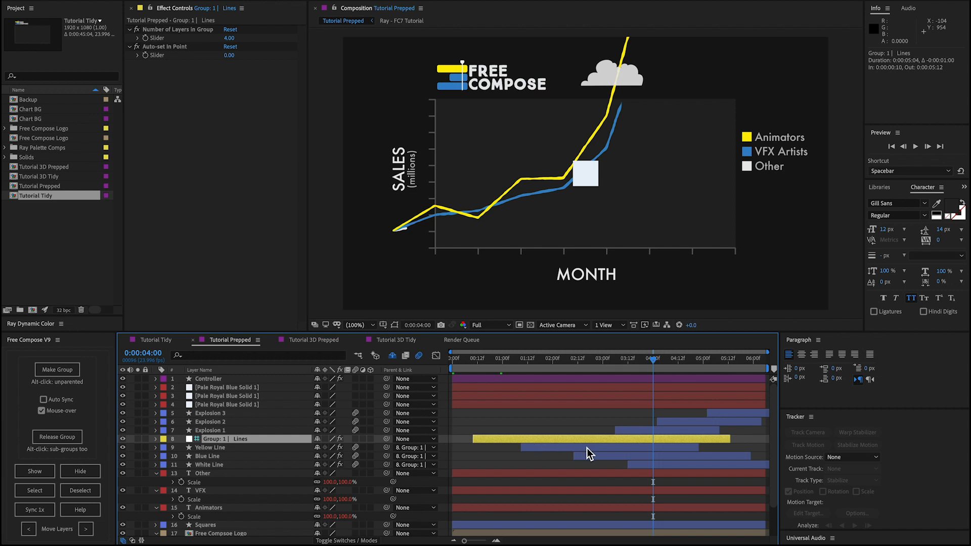
mouse_move(339, 411)
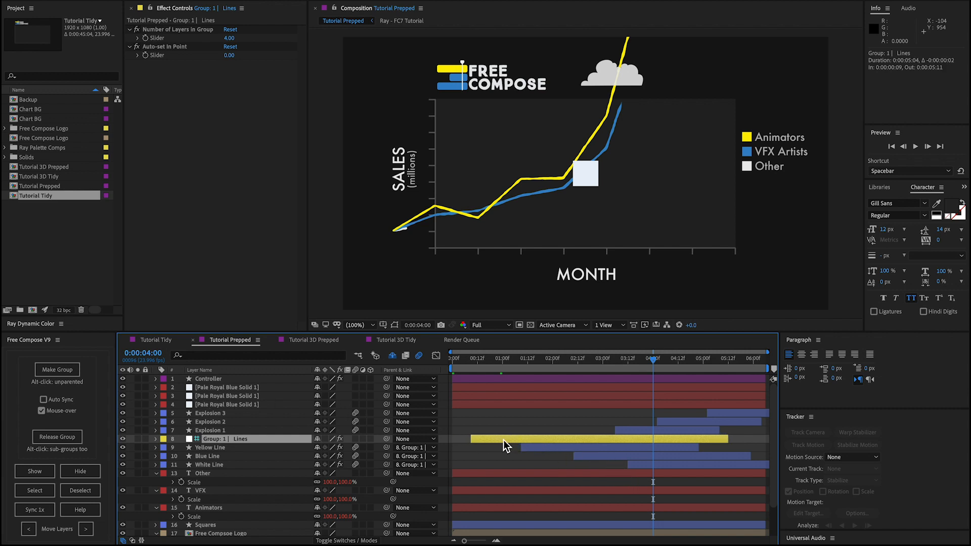
click(230, 55)
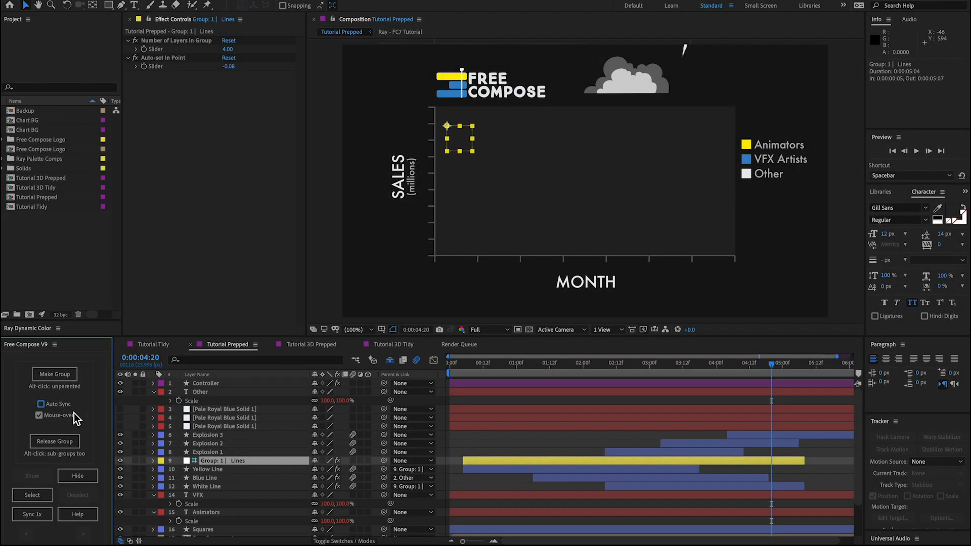
click(42, 403)
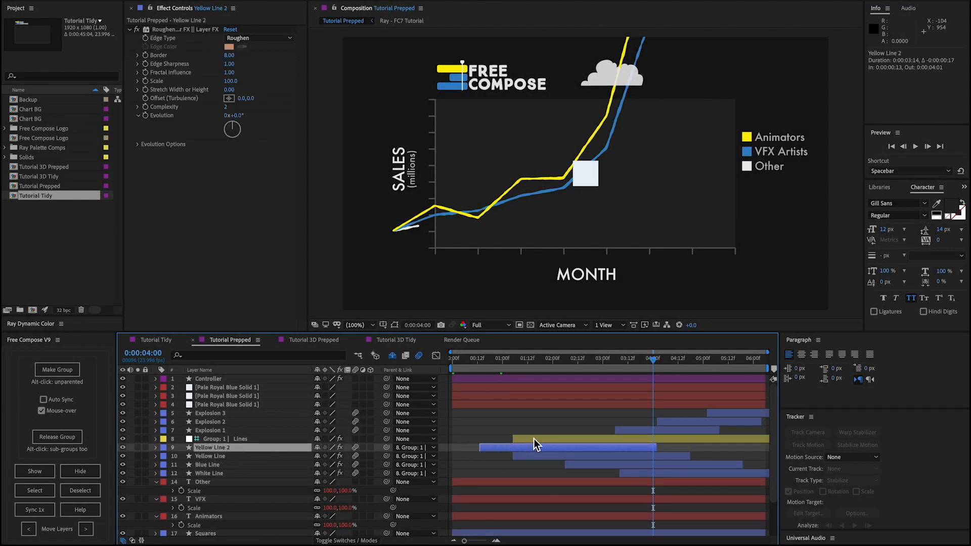
click(213, 439)
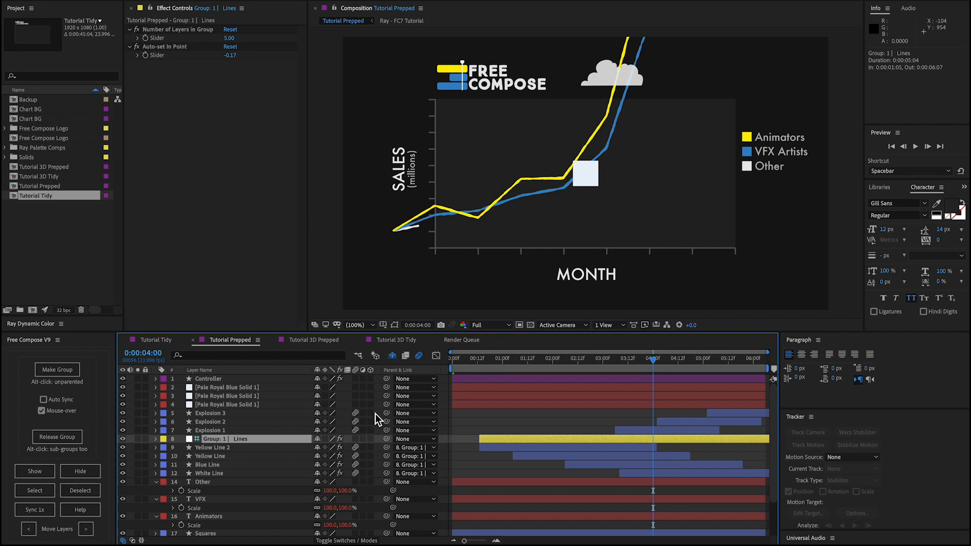
mouse_move(612, 472)
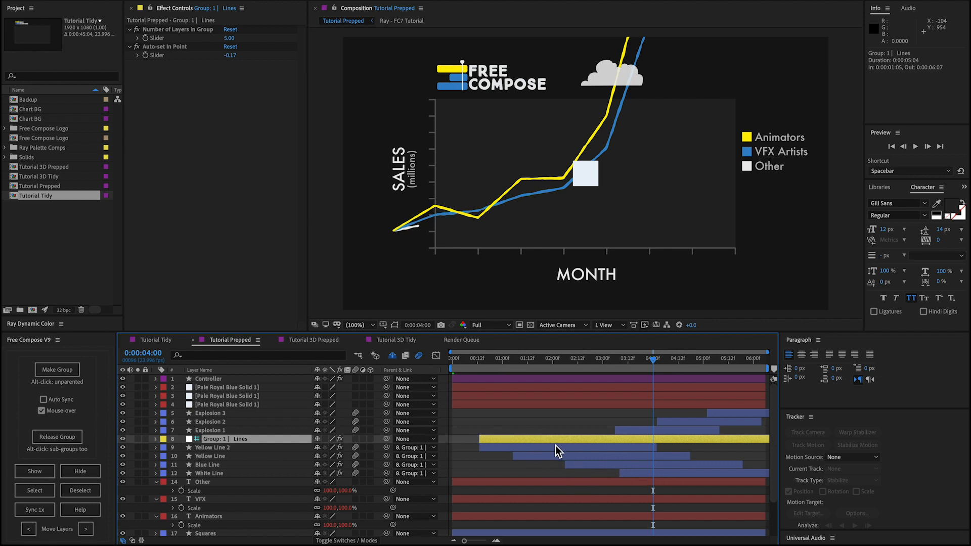
mouse_move(483, 436)
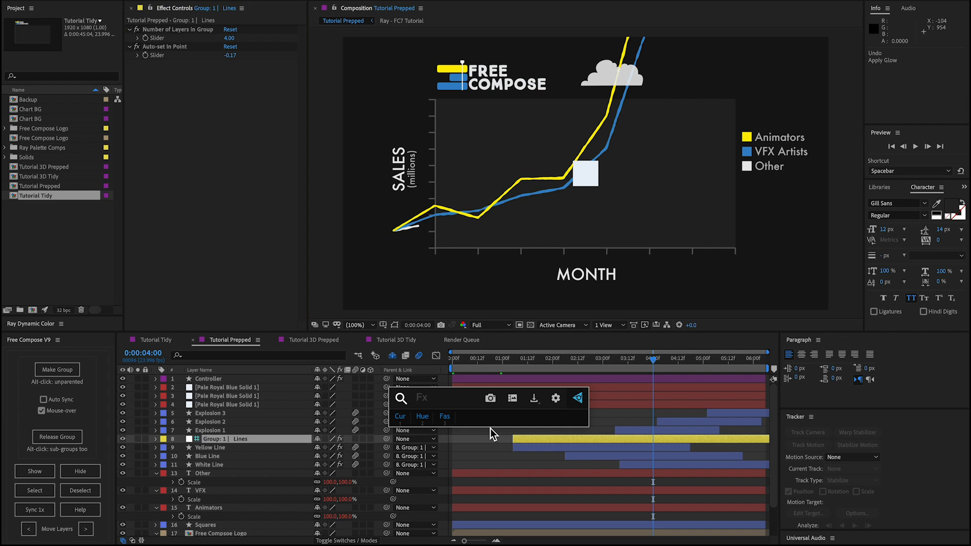
Step: Apply Glow to Group 1 Lines and scrub Glow Radius up to 43
text(glow)
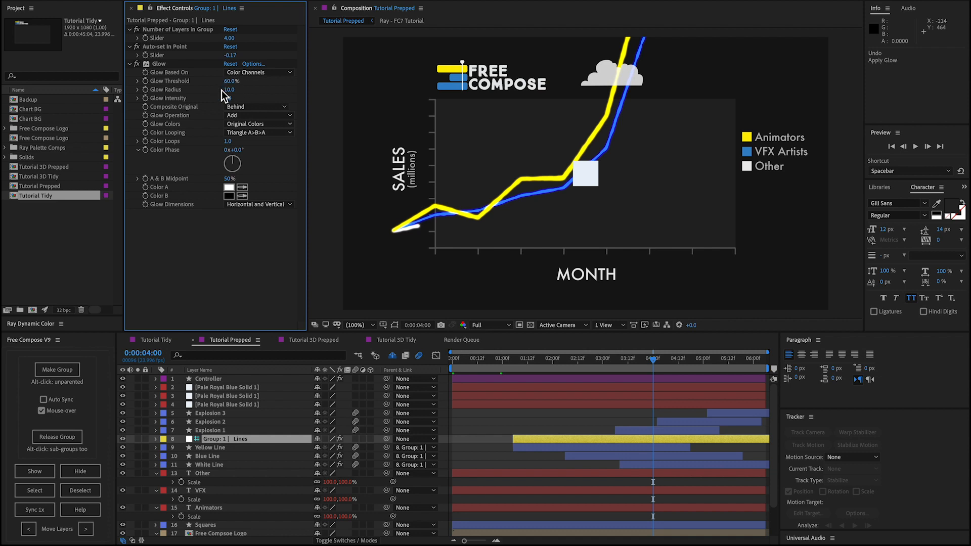
drag(229, 89, 239, 89)
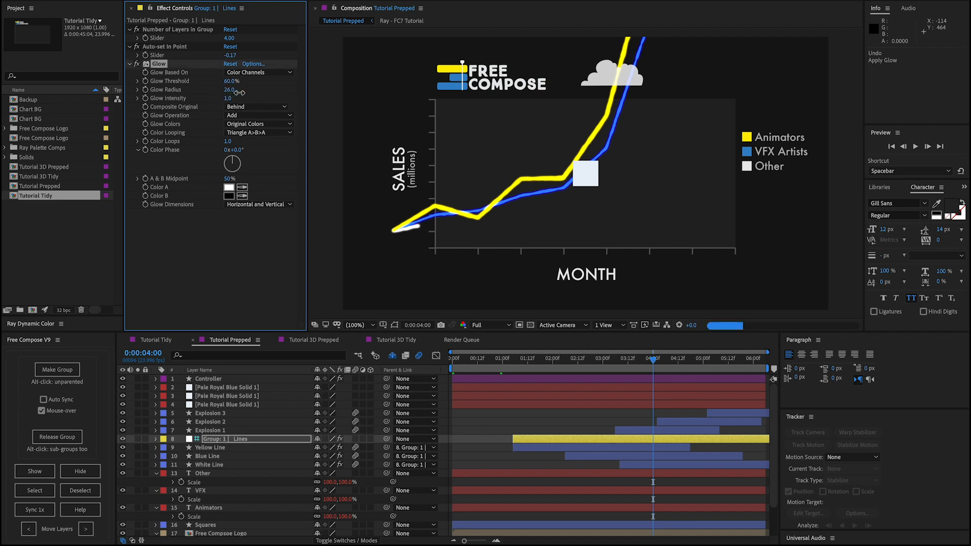
drag(229, 89, 241, 89)
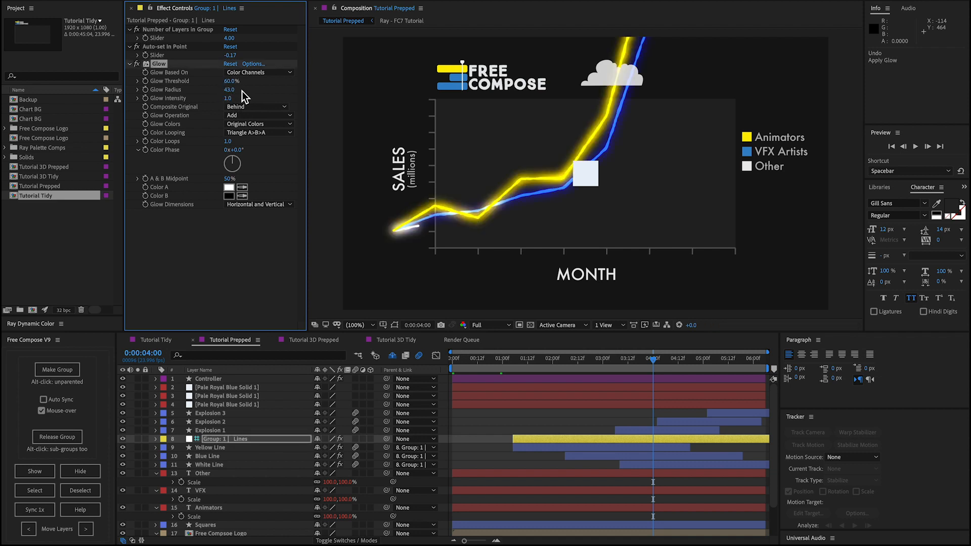
click(672, 358)
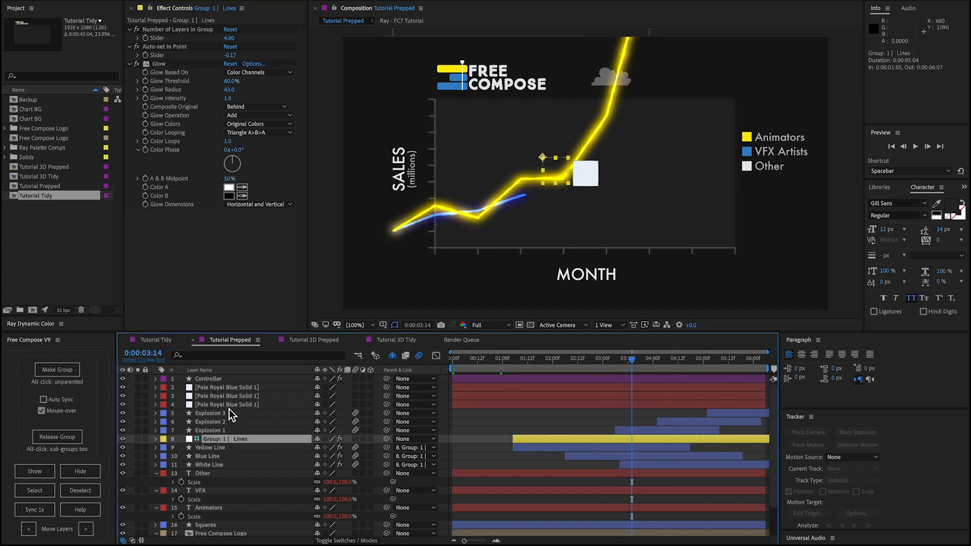
mouse_move(548, 163)
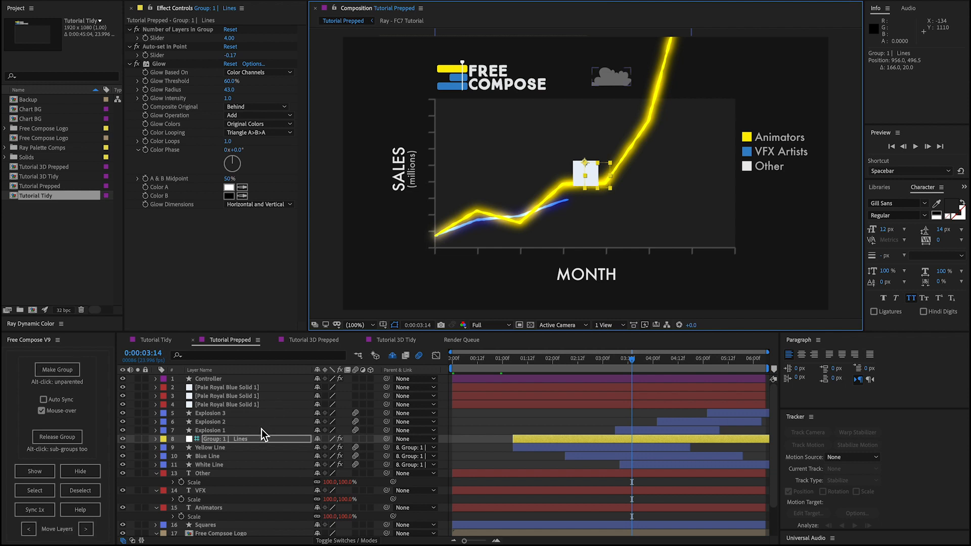
Step: Group Explosion 3 through Group 1 Lines as 'Explosions & Lines', totaling nine layers
click(210, 413)
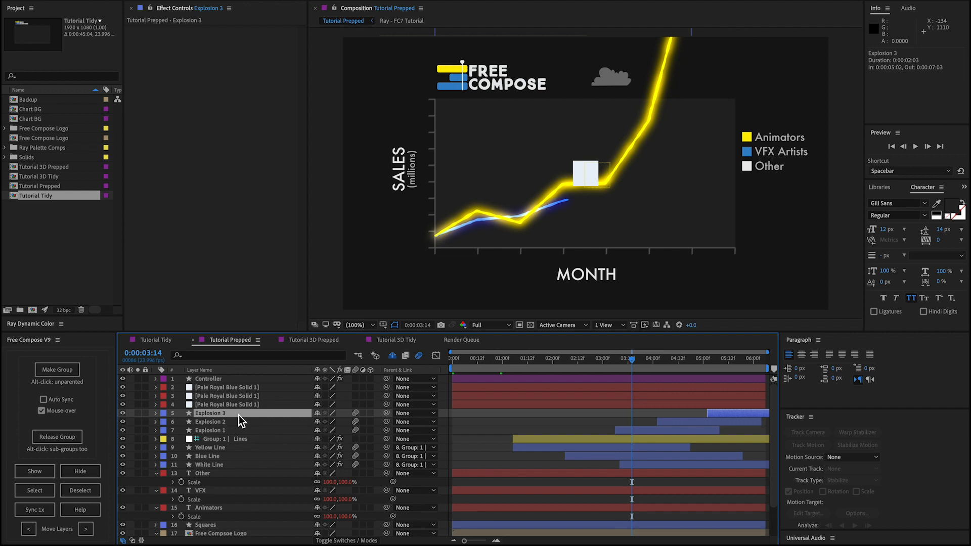
mouse_move(246, 444)
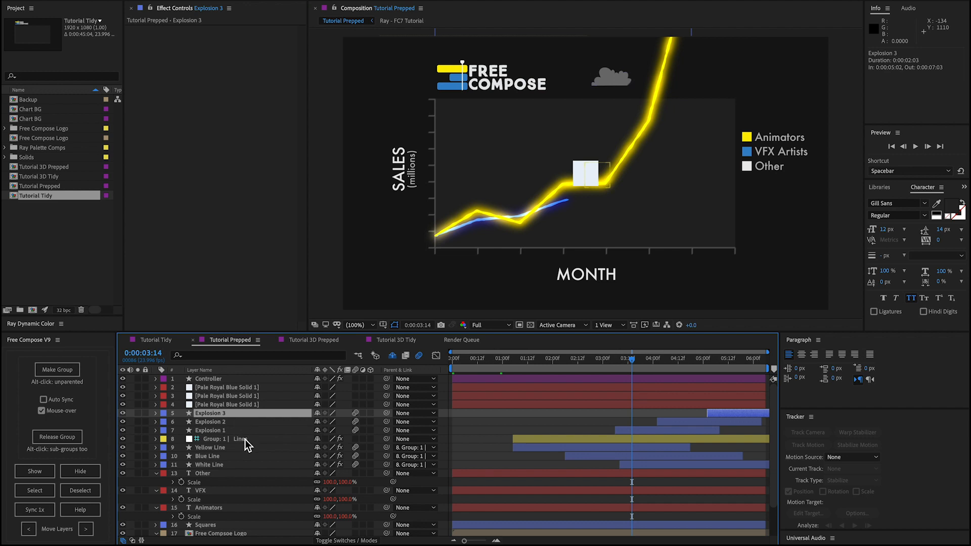
click(210, 439)
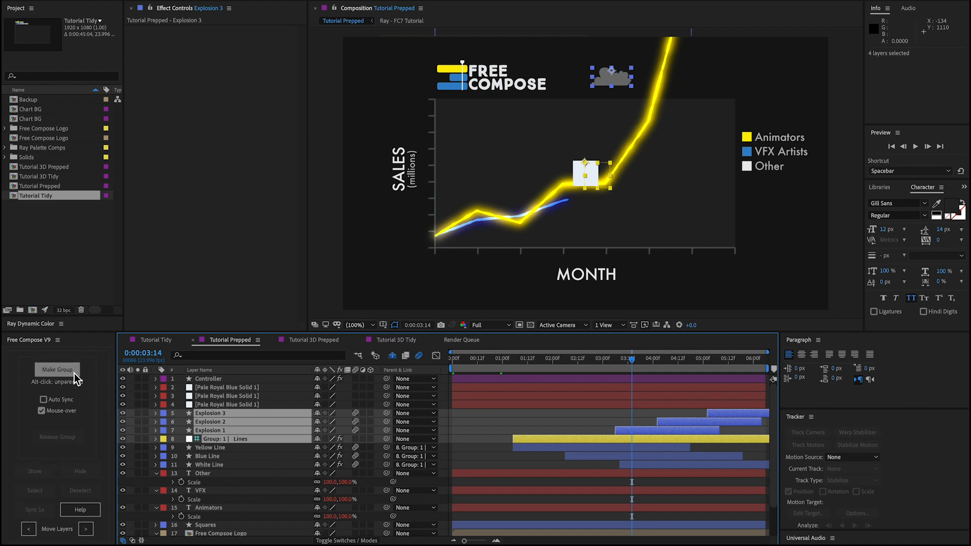
click(56, 370)
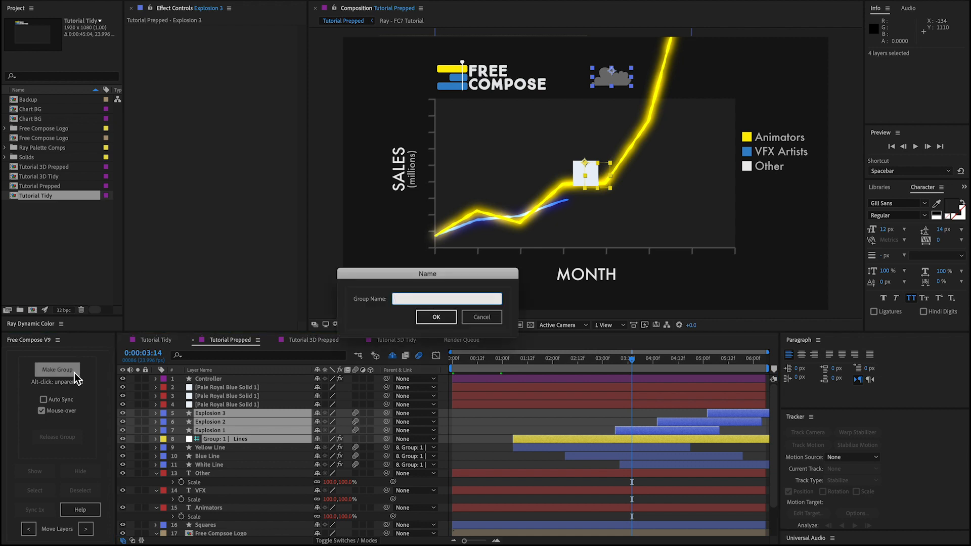
text(Explosions)
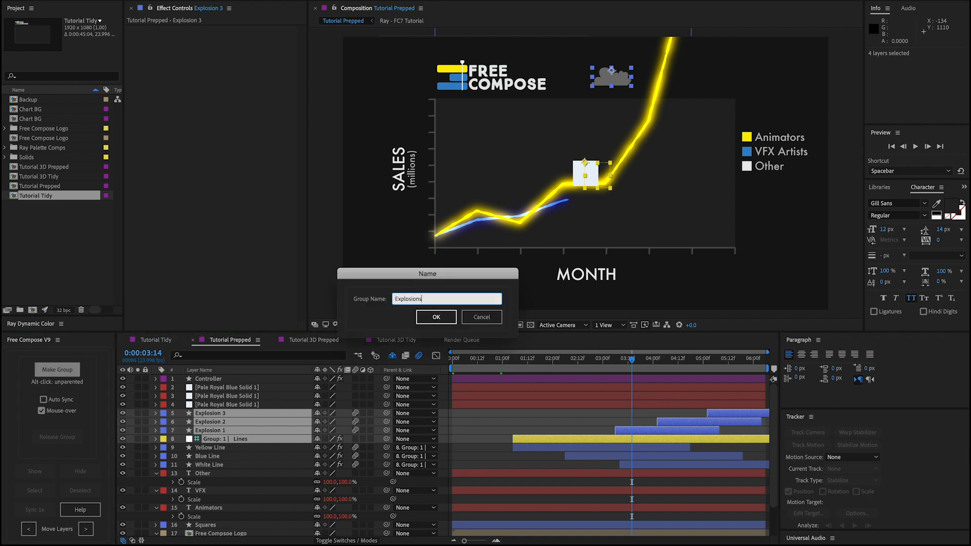
click(436, 317)
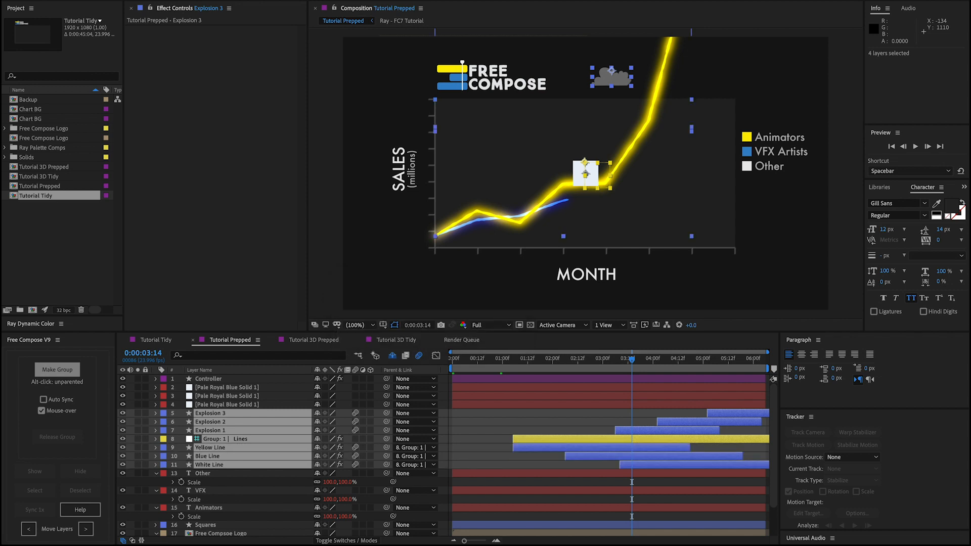
click(242, 413)
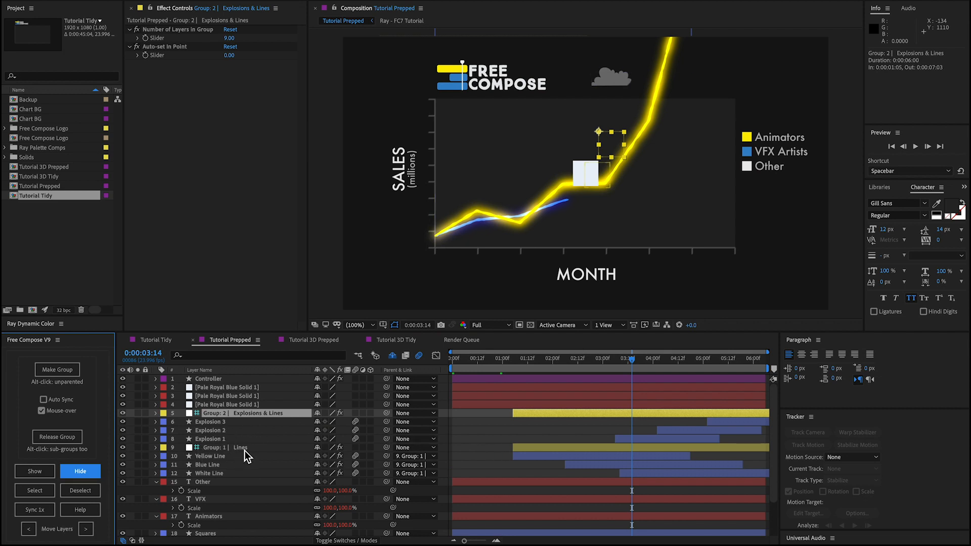
mouse_move(265, 421)
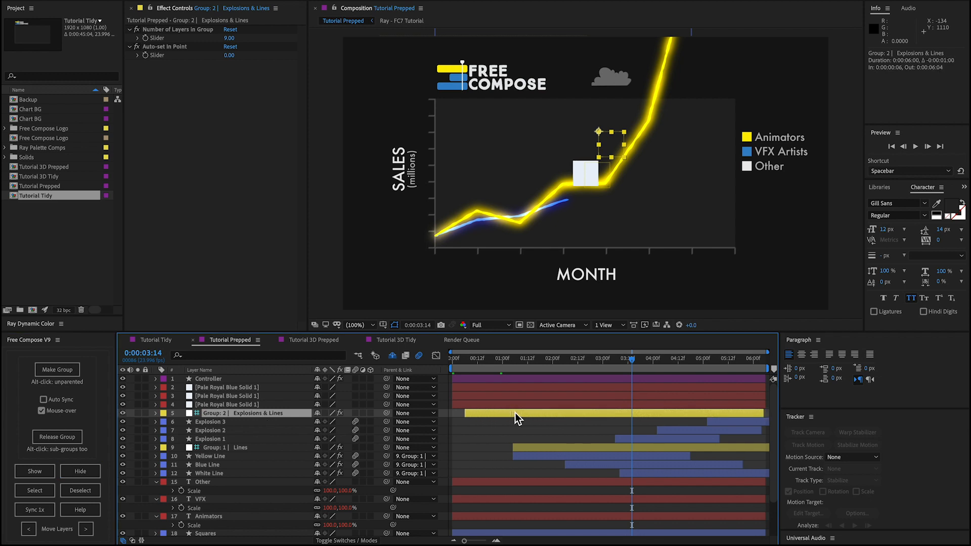
mouse_move(433, 414)
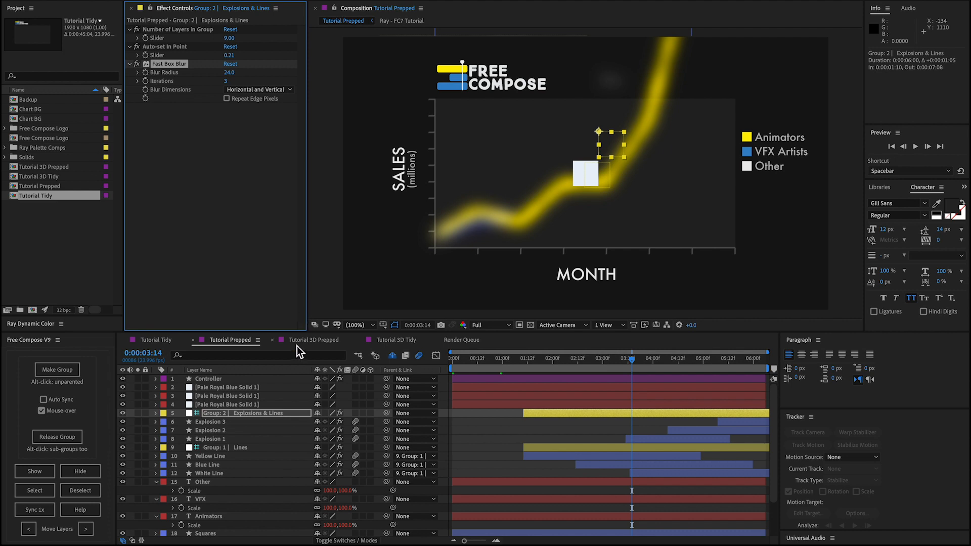
Step: Apply Fast Box Blur with Blur Radius 24 to the Explosions & Lines group
click(227, 468)
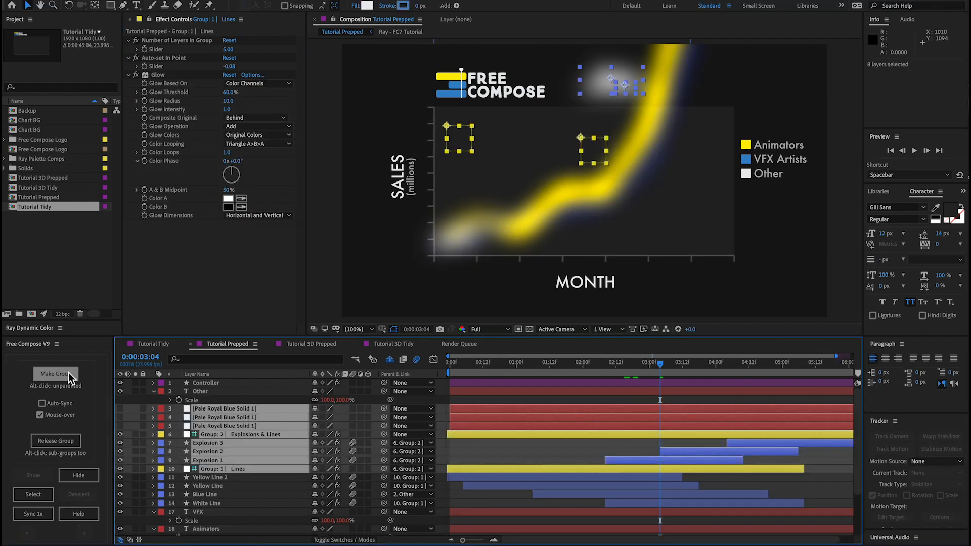
click(55, 374)
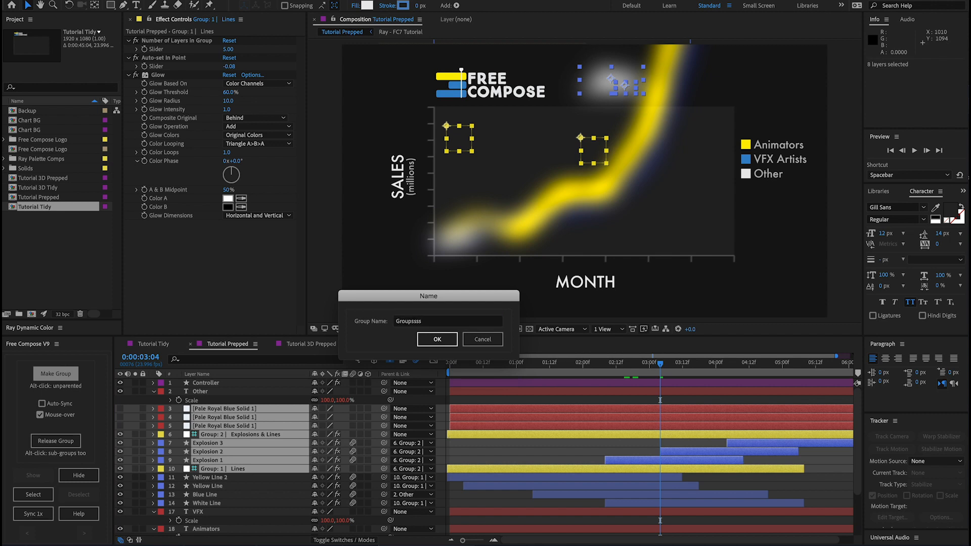
click(437, 340)
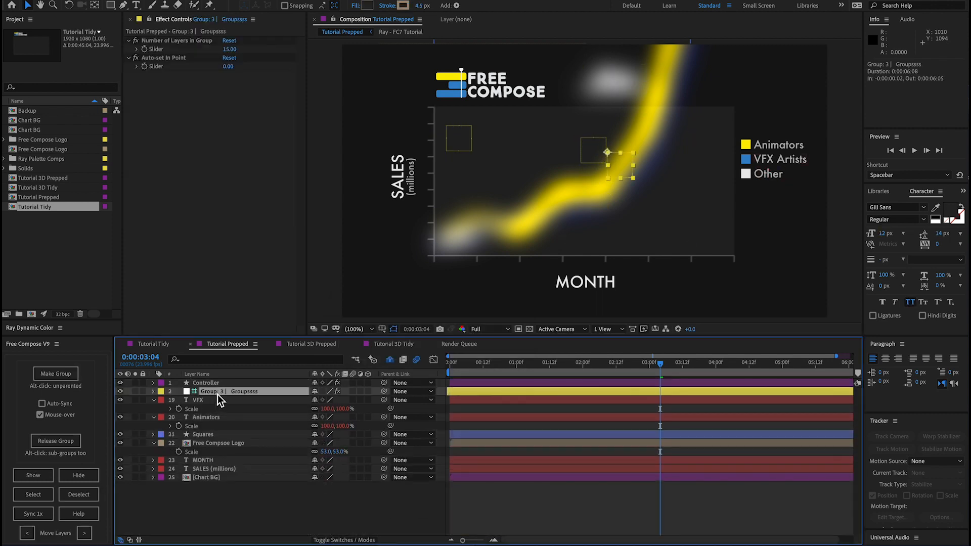
mouse_move(246, 401)
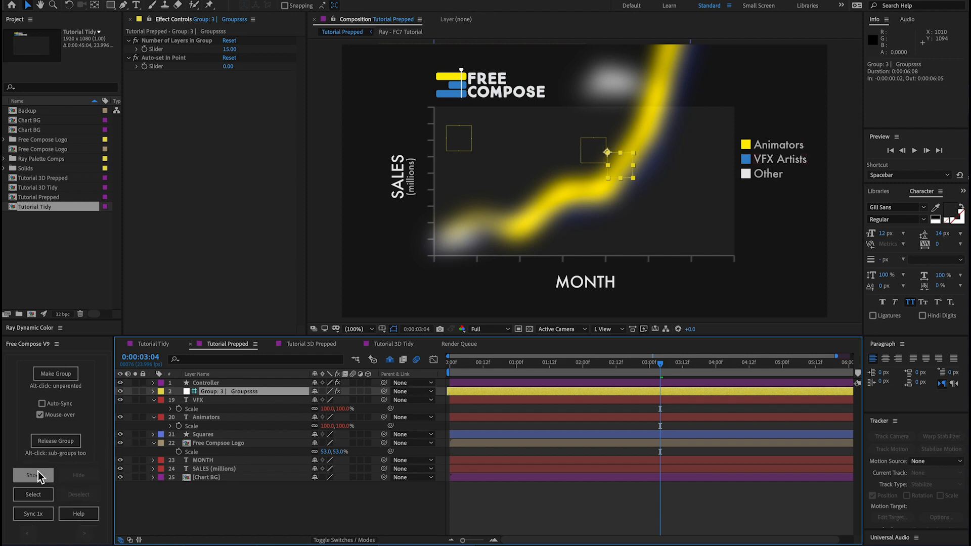
click(33, 474)
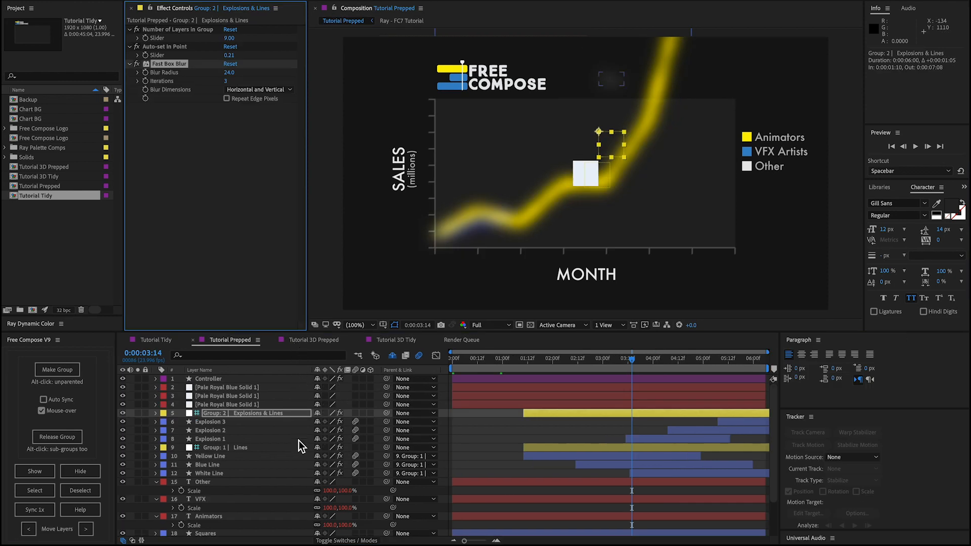
mouse_move(299, 444)
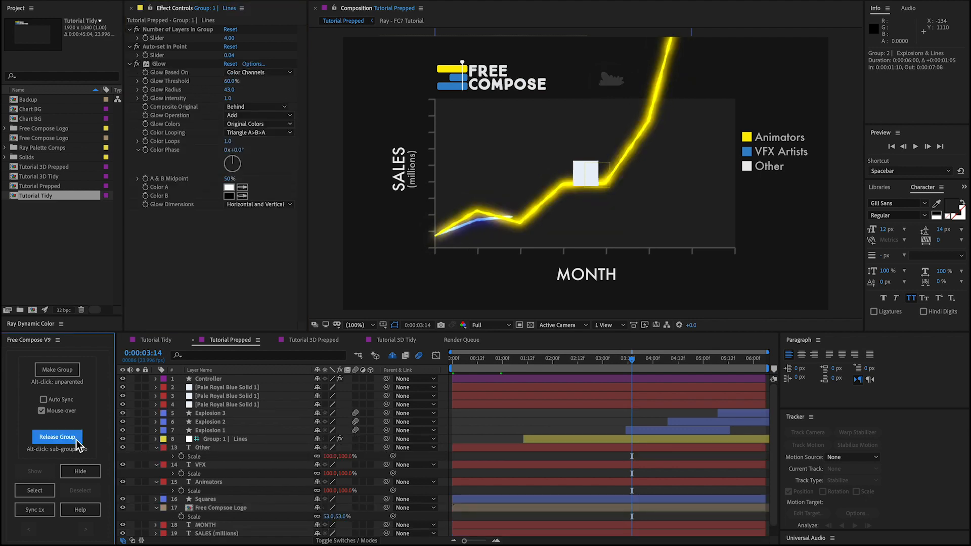
Step: Inspect the Explosion layers, then Alt-release Group 2 together with its Lines sub-group
click(211, 422)
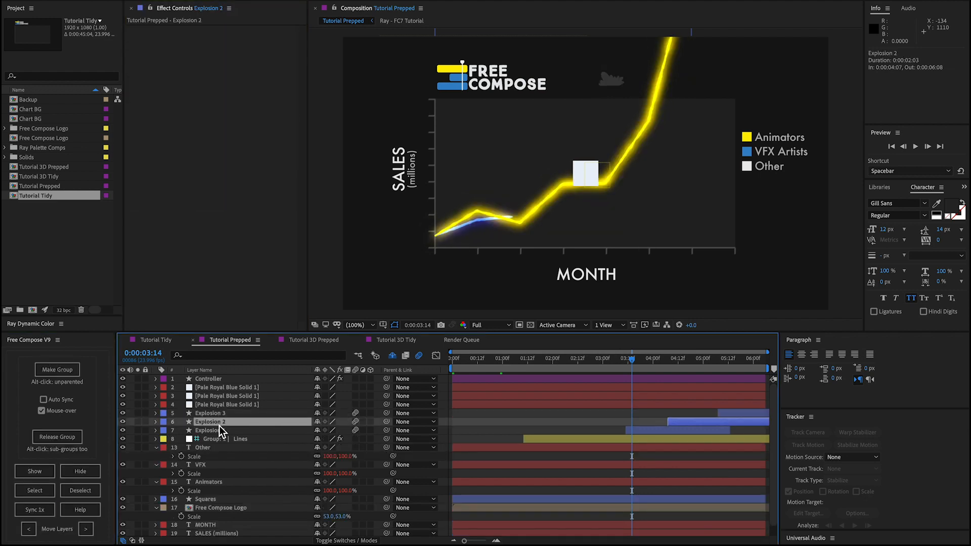
click(211, 430)
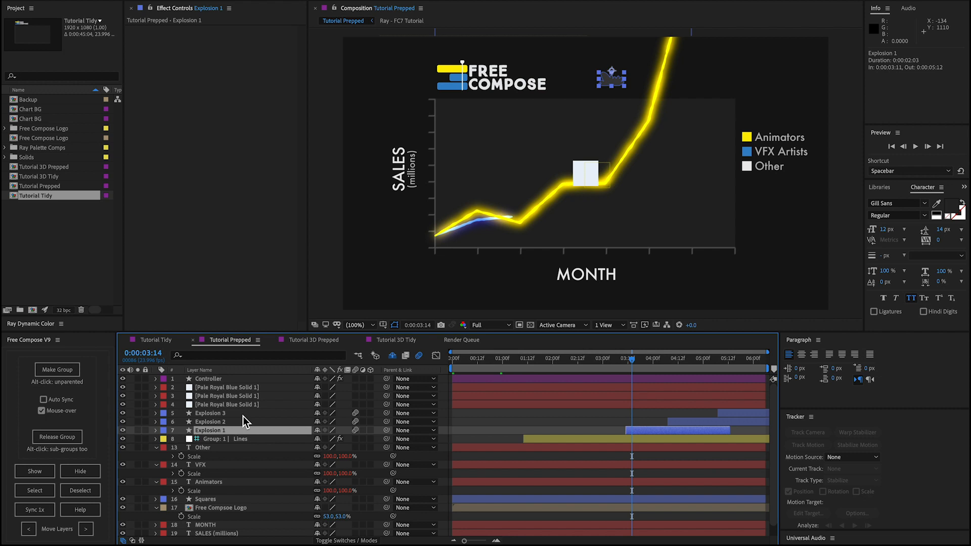
click(210, 413)
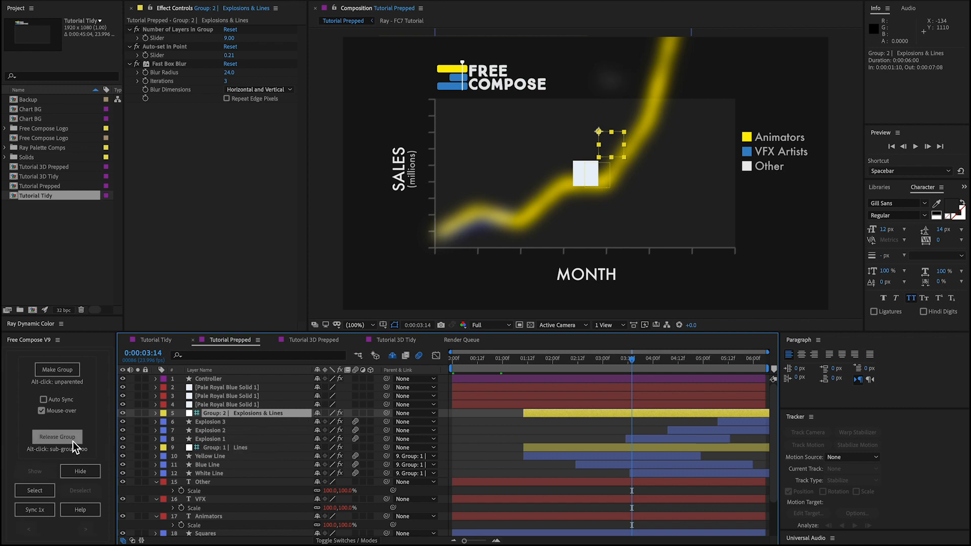
click(57, 436)
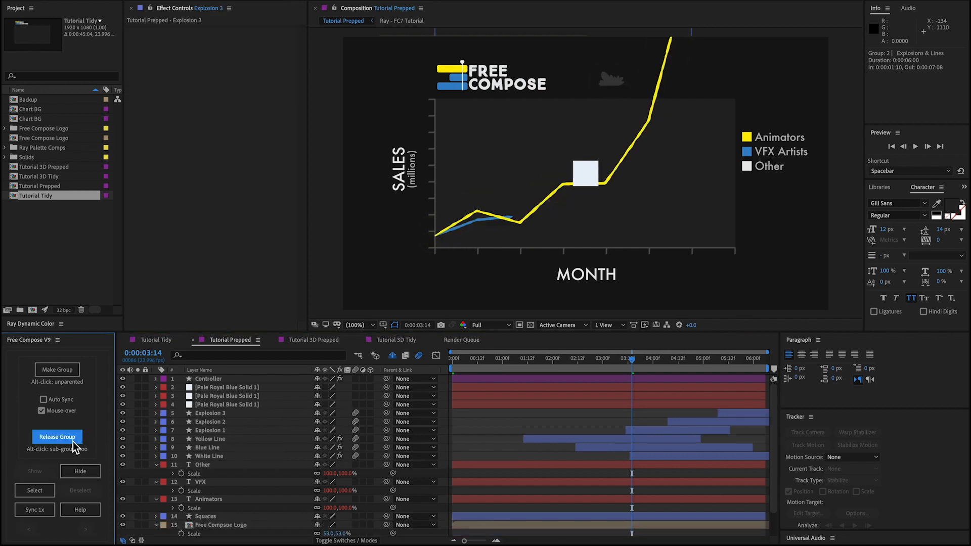
click(210, 413)
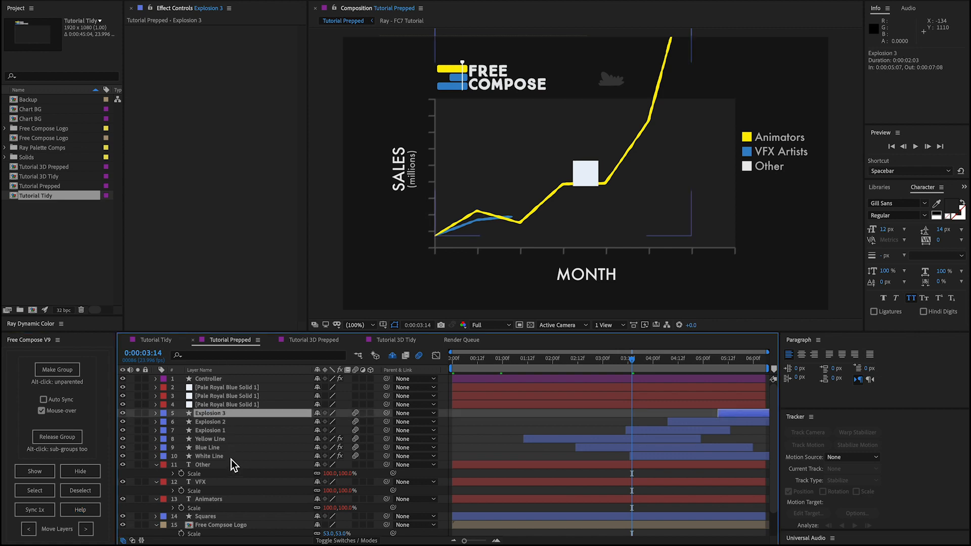
click(211, 438)
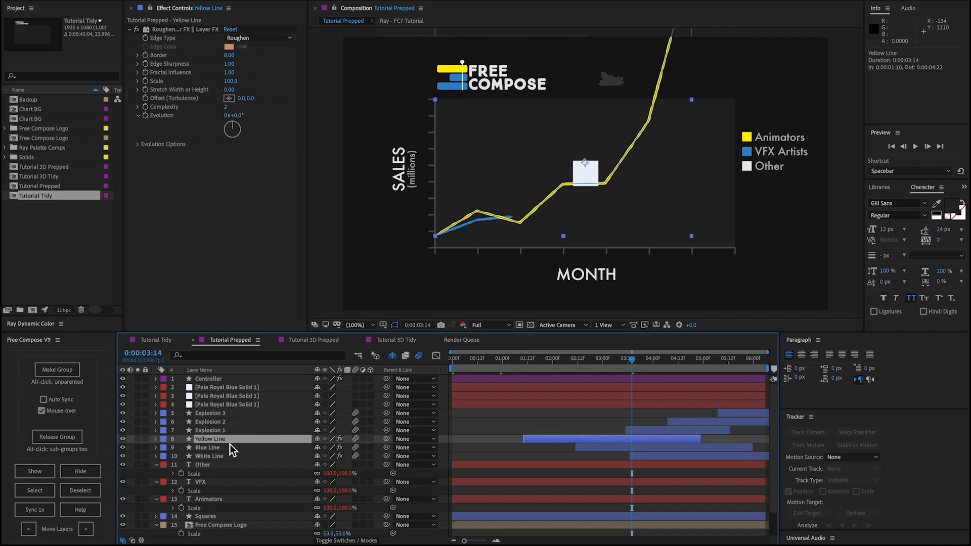
mouse_move(223, 444)
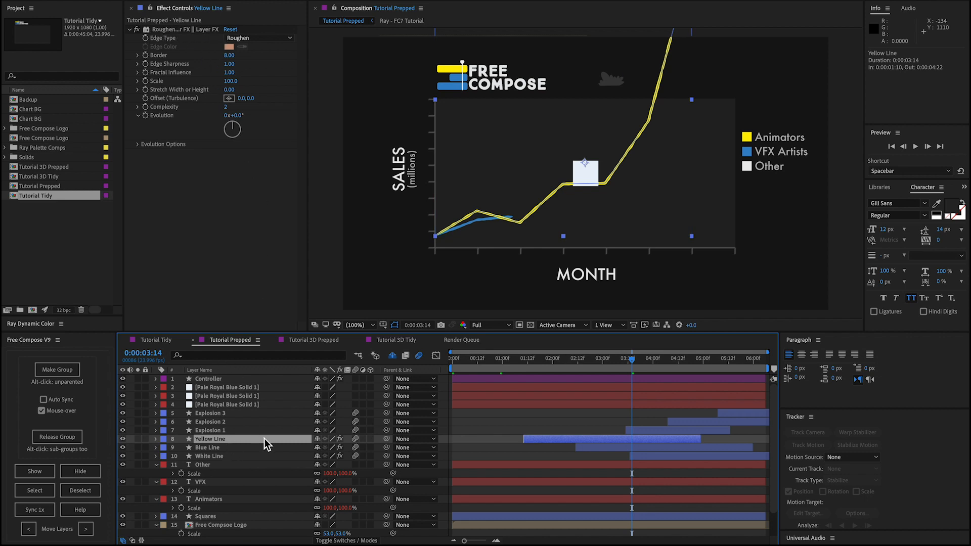
mouse_move(489, 419)
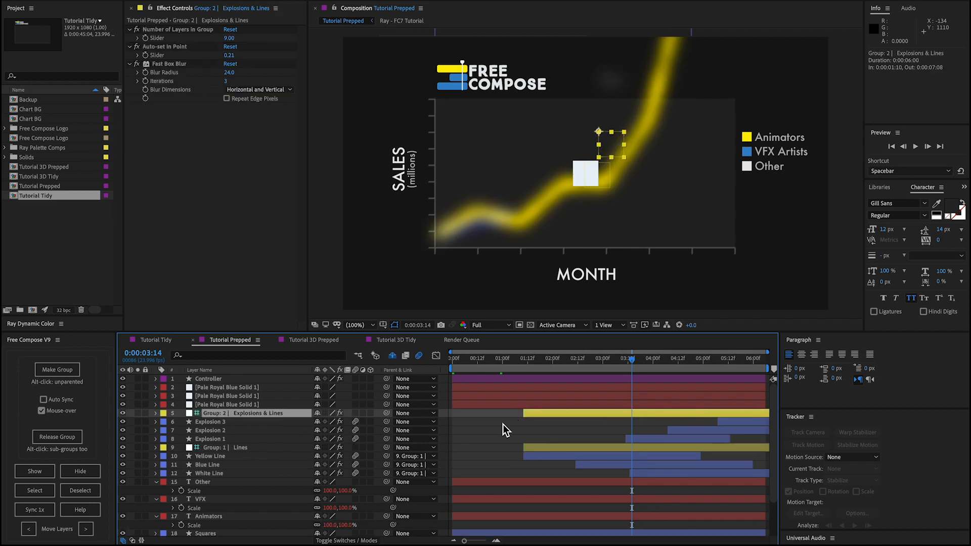
mouse_move(475, 436)
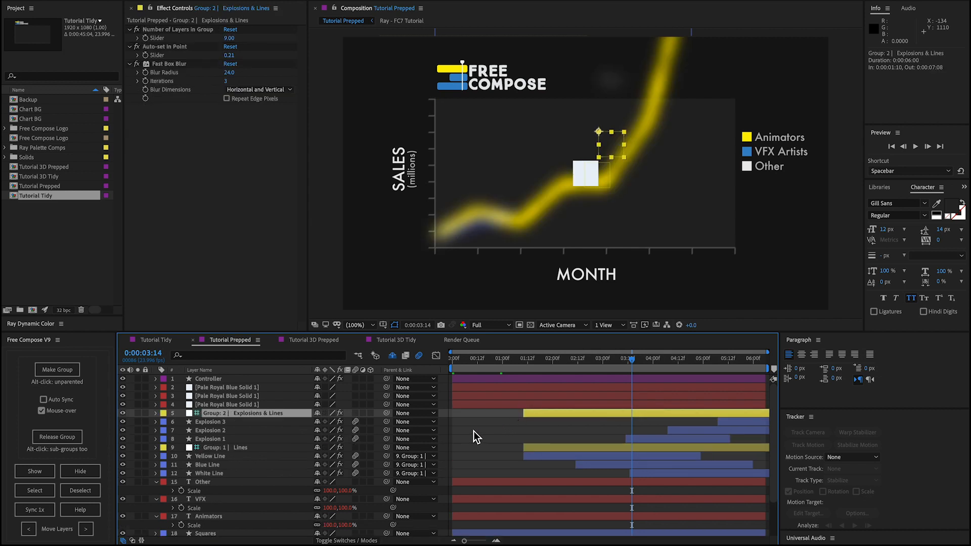
Step: Enable Auto Sync, slide the Group 2 bar later, and check Yellow Line 2 and Group 1
click(43, 399)
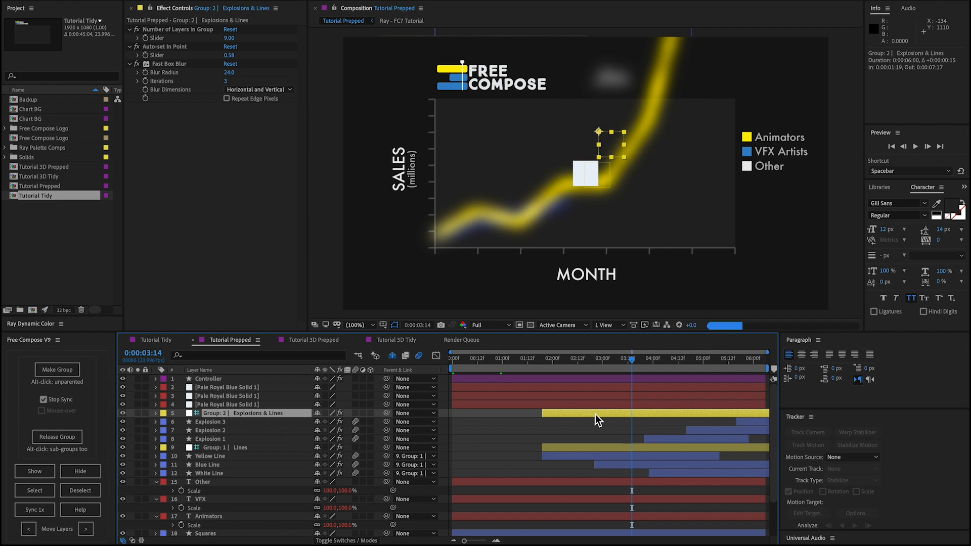
click(211, 456)
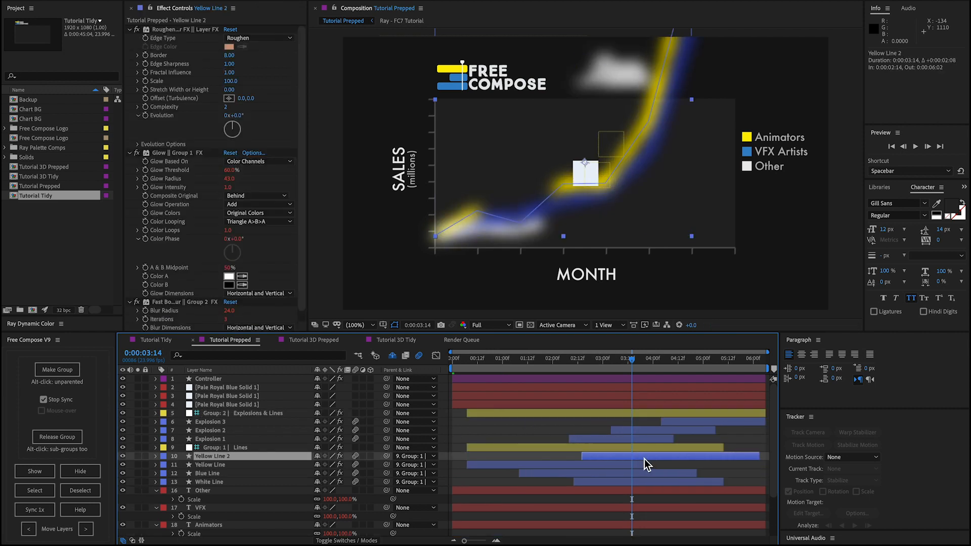
click(223, 447)
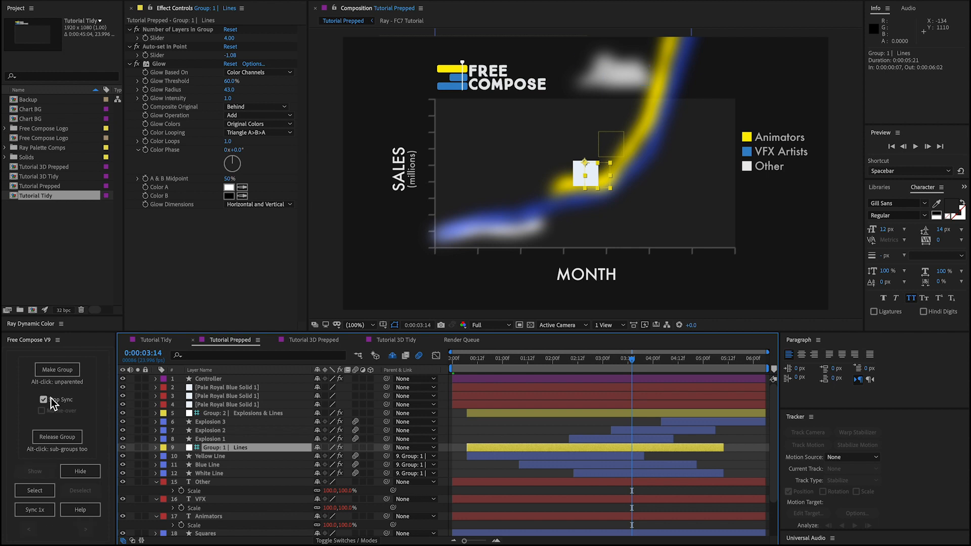
click(44, 399)
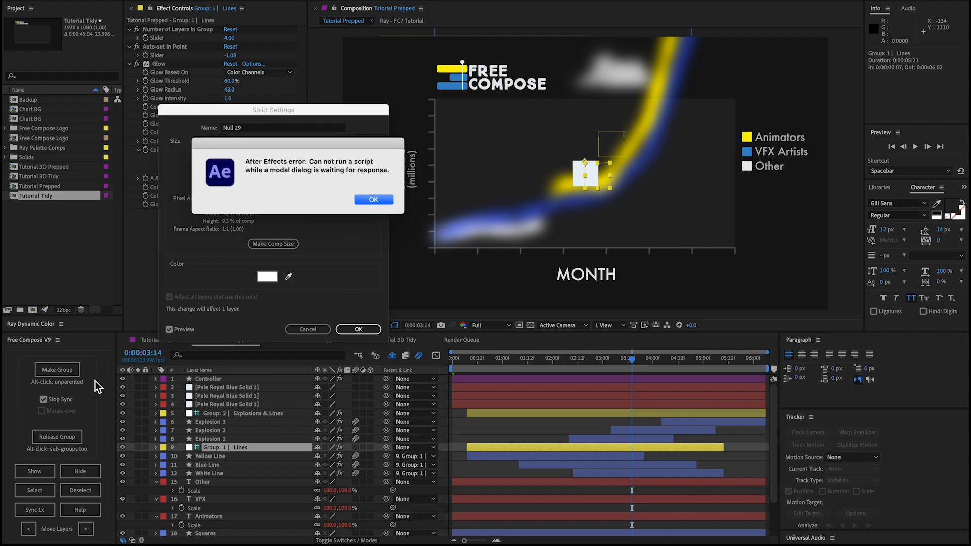
mouse_move(313, 224)
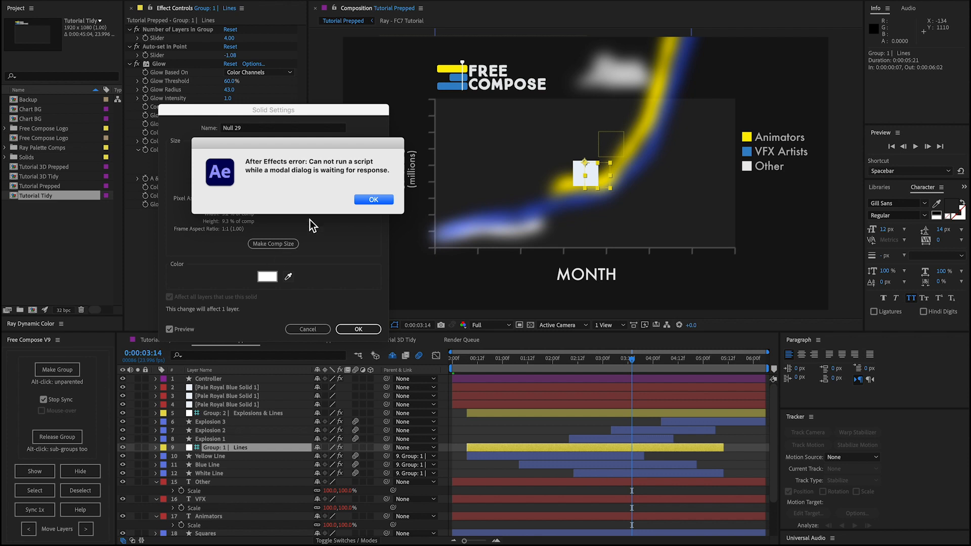
Step: Dismiss the script error and restore the Tutorial Prepped timeline from the Window menu
click(373, 199)
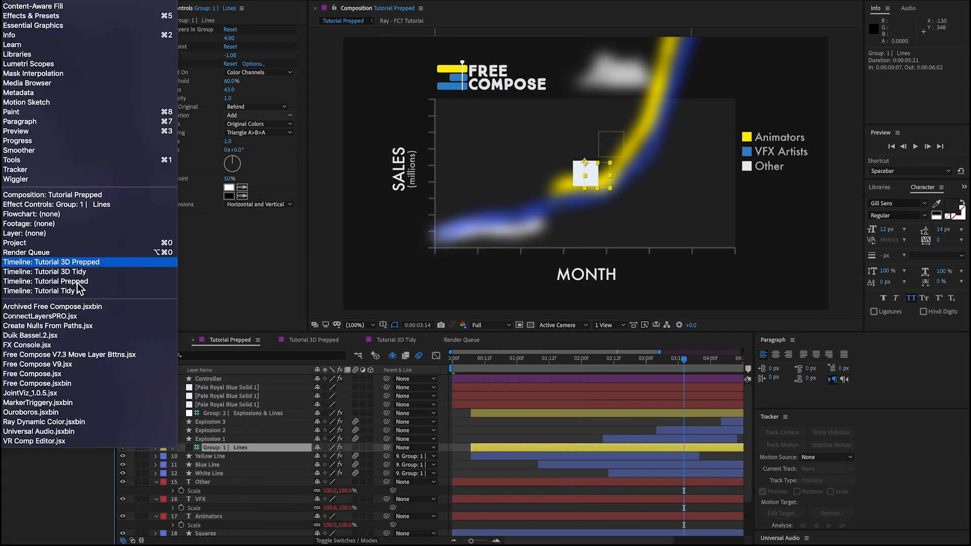
click(44, 281)
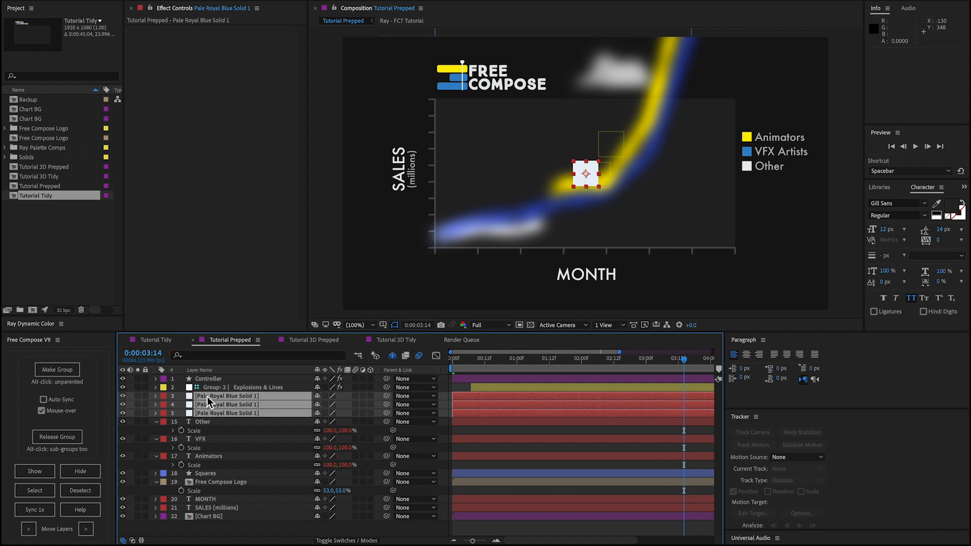
Step: Select the three Pale Royal Blue solids and reposition them with the Move Layers arrows
click(223, 386)
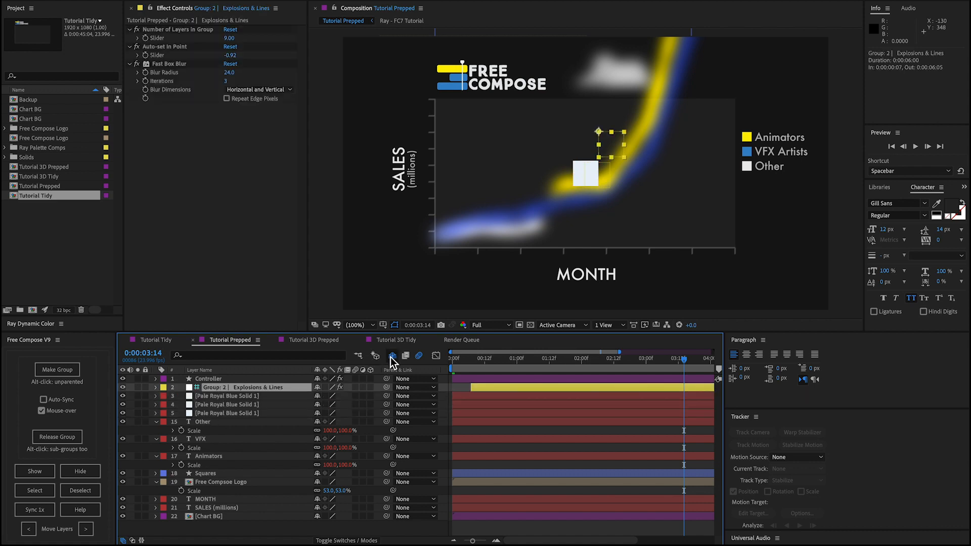
click(157, 387)
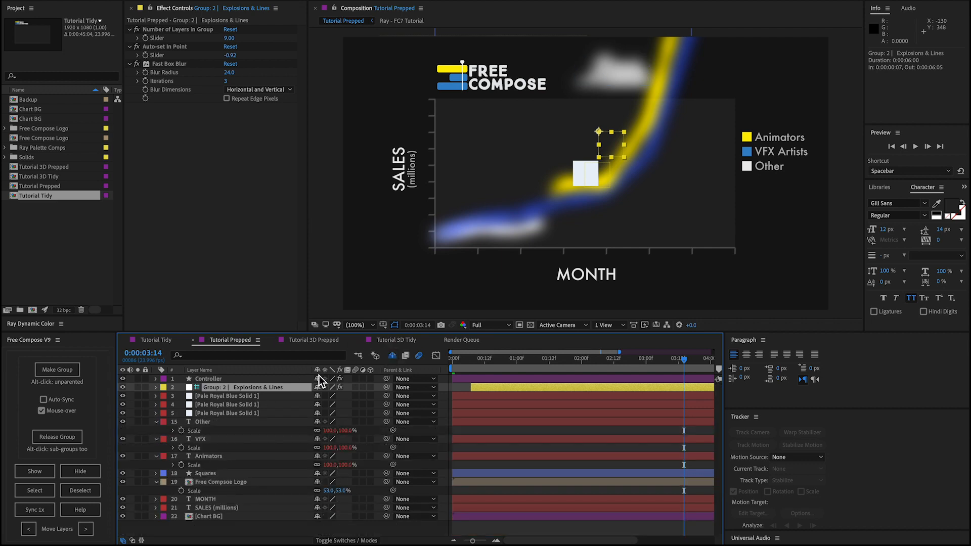
click(226, 396)
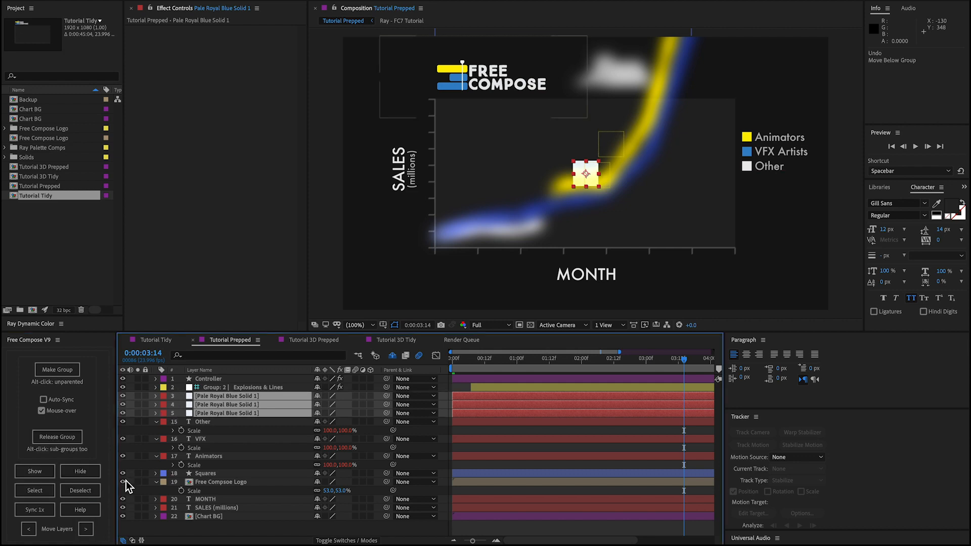
click(28, 528)
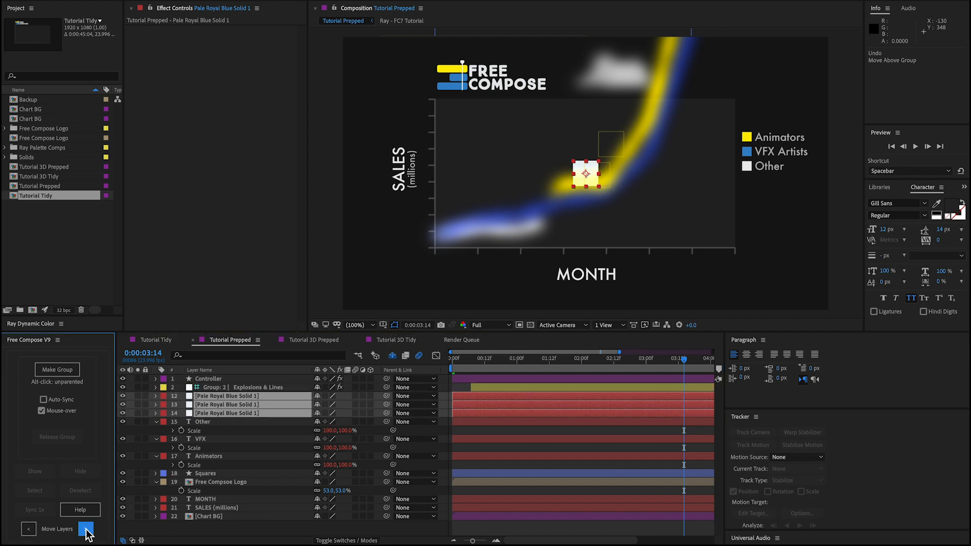
click(85, 528)
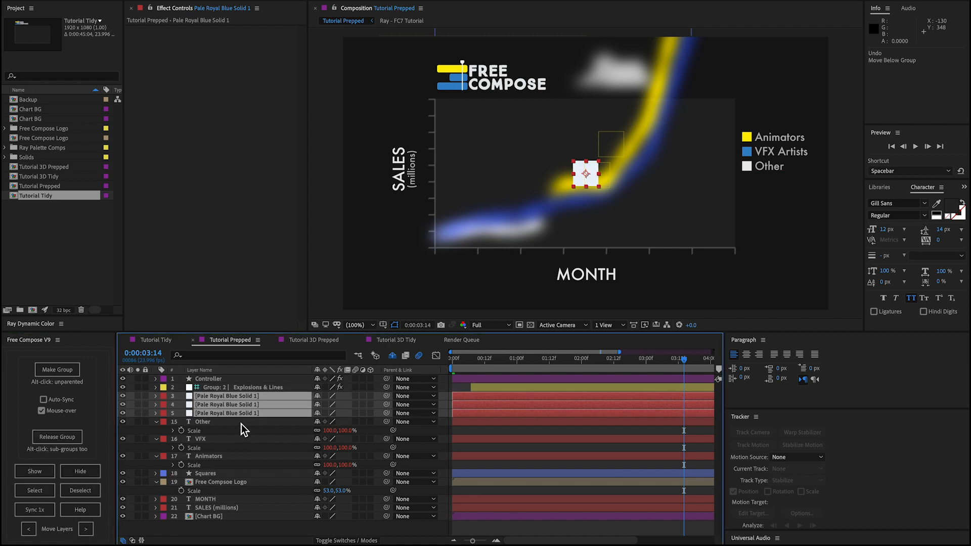
Step: Select Group 2 and sync so the solids join it, making twelve layers
click(229, 386)
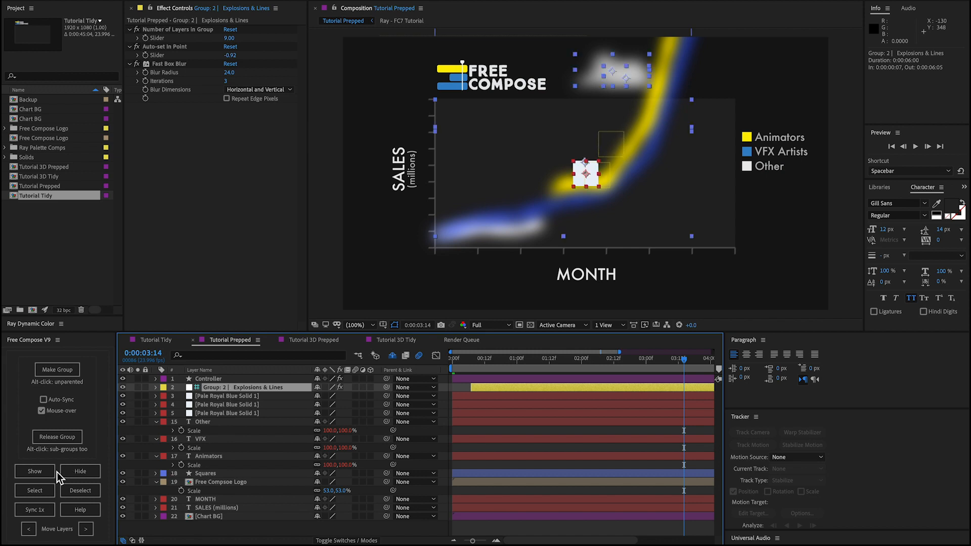
click(33, 509)
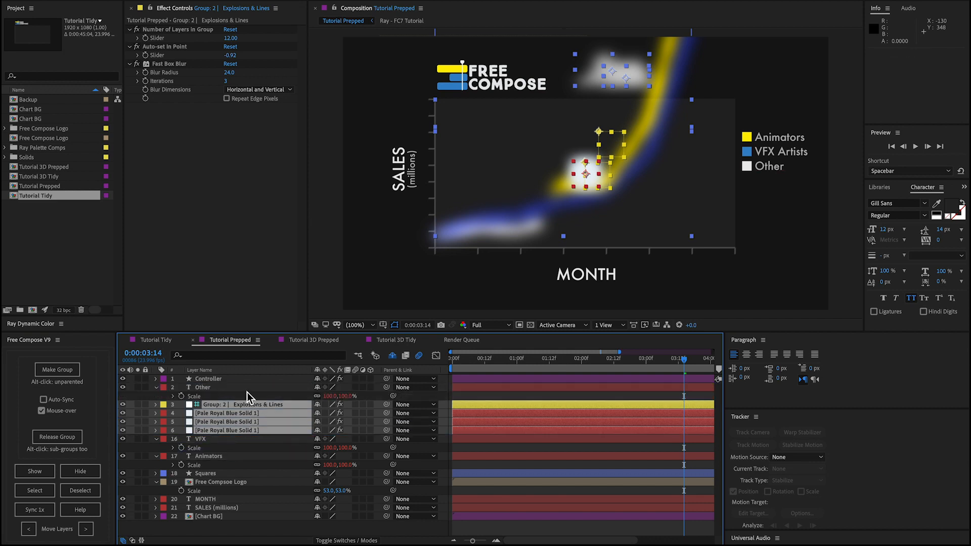
click(226, 413)
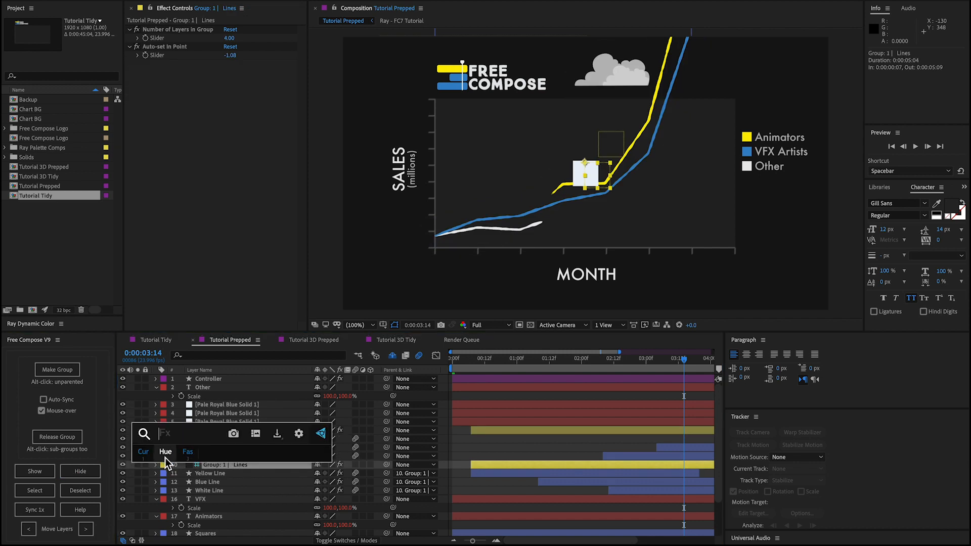
Step: Add Hue/Saturation to the Lines group and the Explosions & Lines group, shifting Master Hue
click(165, 451)
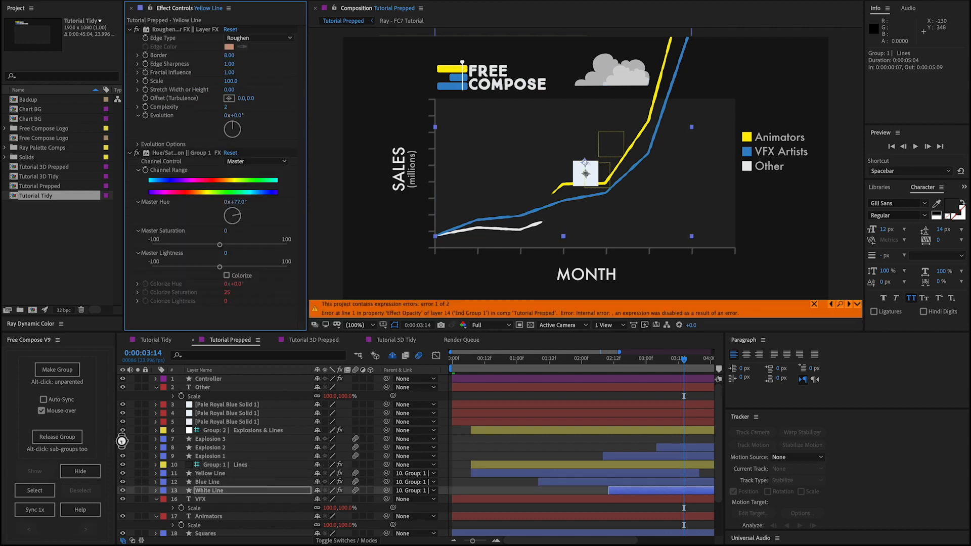
click(214, 464)
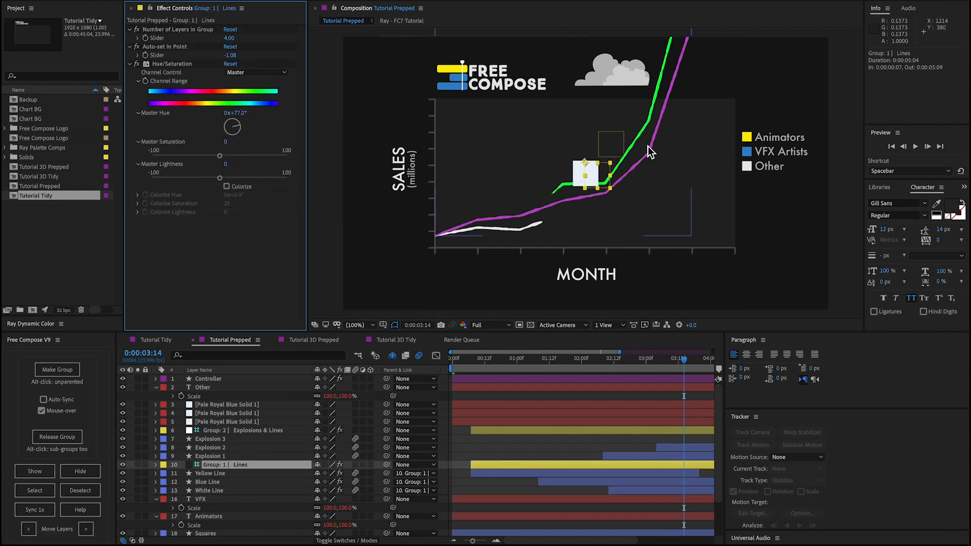
click(241, 429)
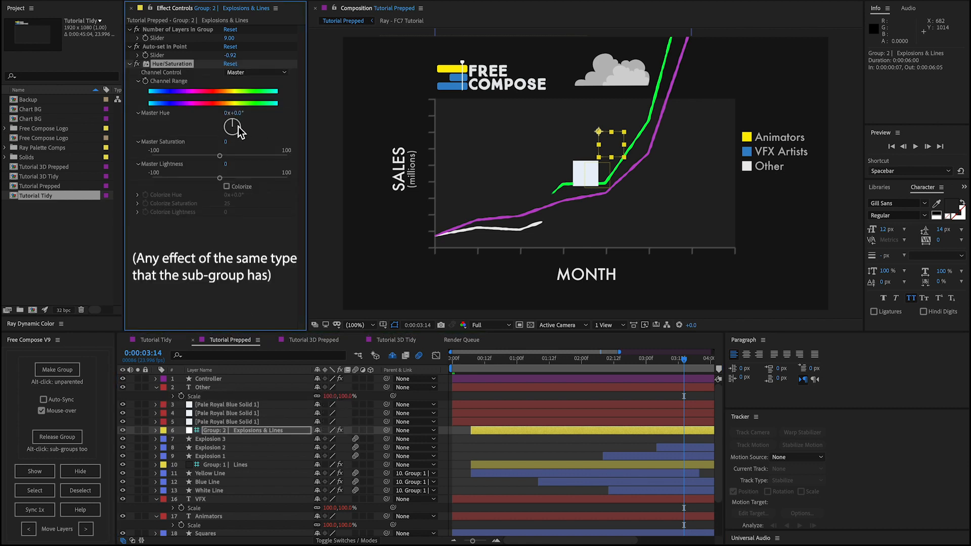
click(210, 439)
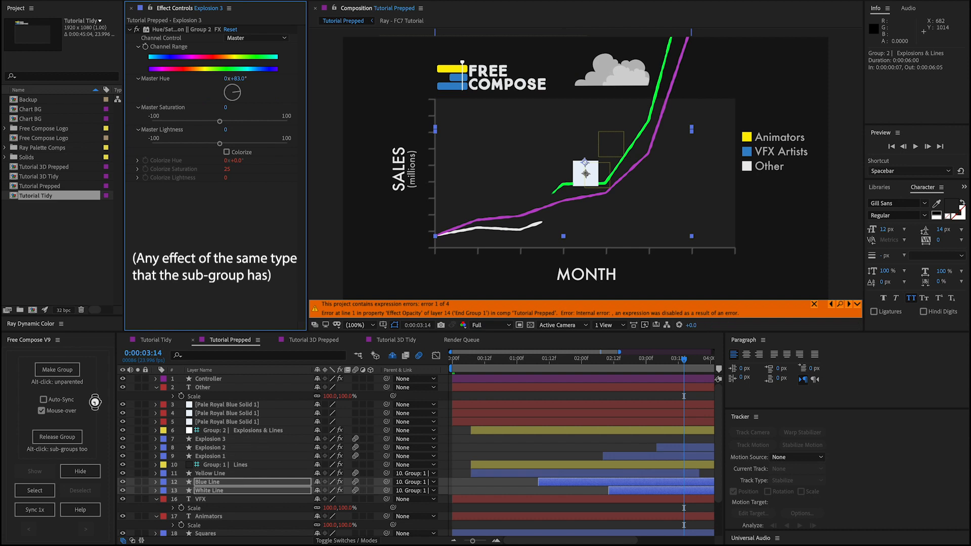
Step: Check the Yellow Line layer's inherited effects, then reselect the Lines group
click(235, 429)
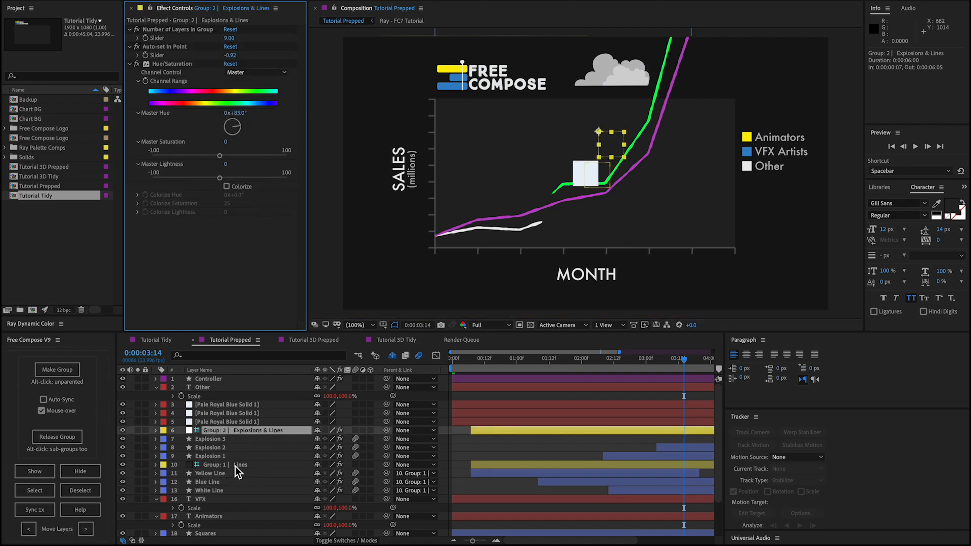
click(235, 465)
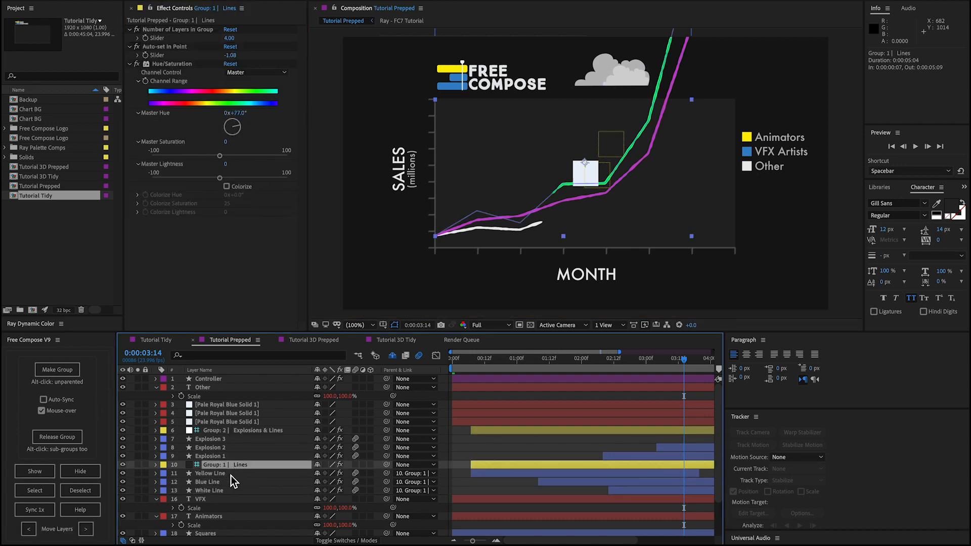
click(211, 473)
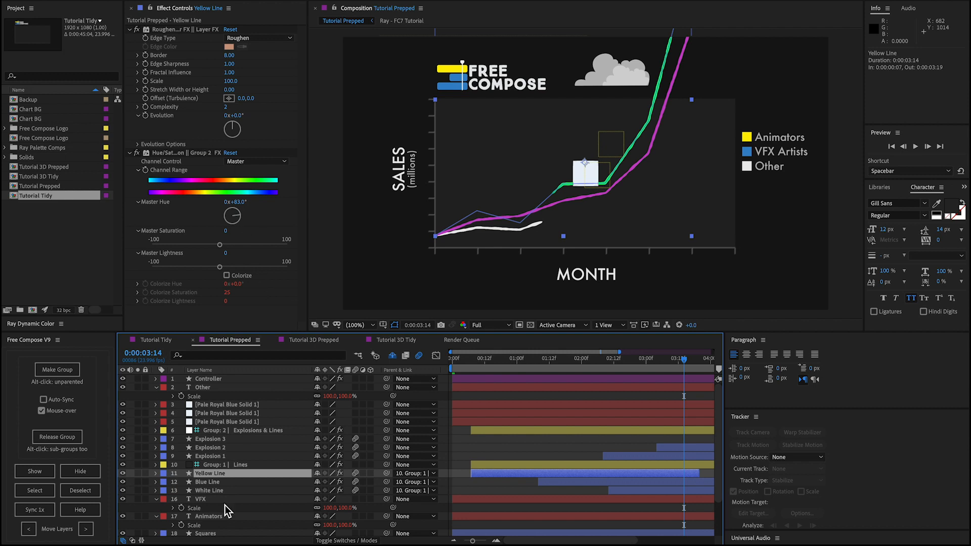
click(213, 464)
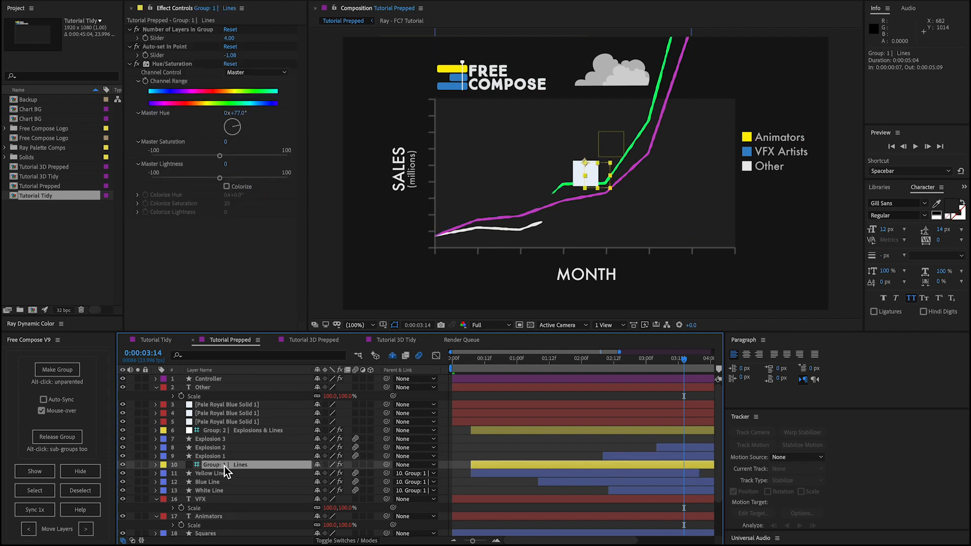
click(210, 473)
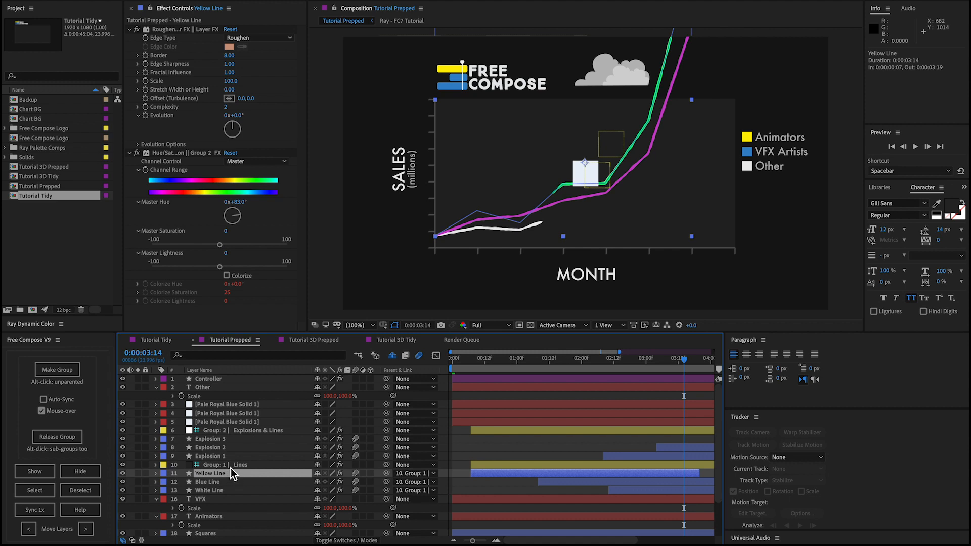
click(214, 464)
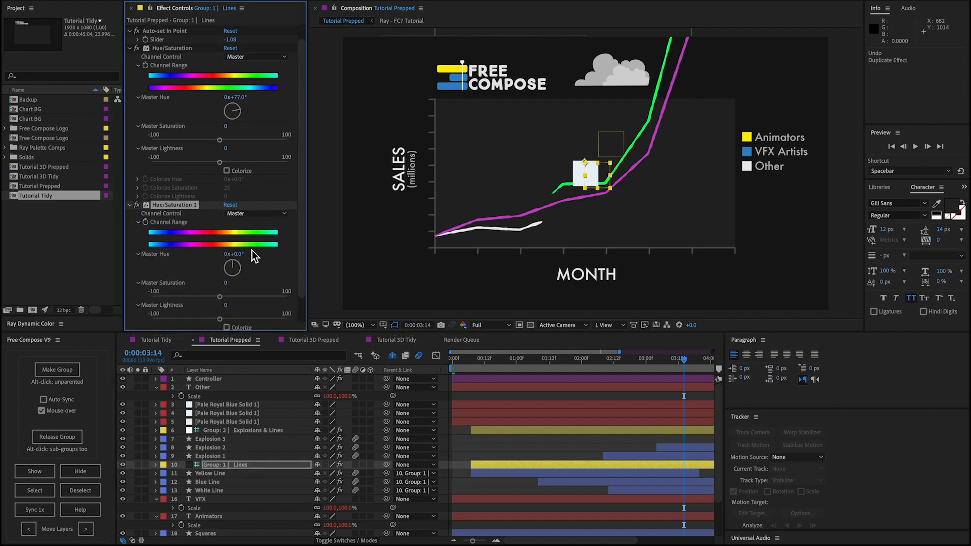
Step: Sync the Explosions & Lines group's effects down to its member layers
click(210, 473)
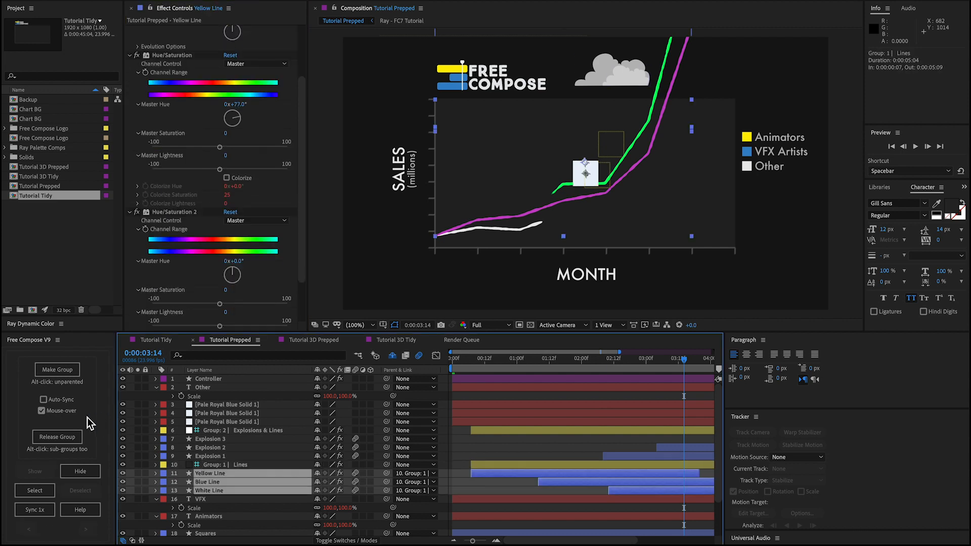
click(238, 429)
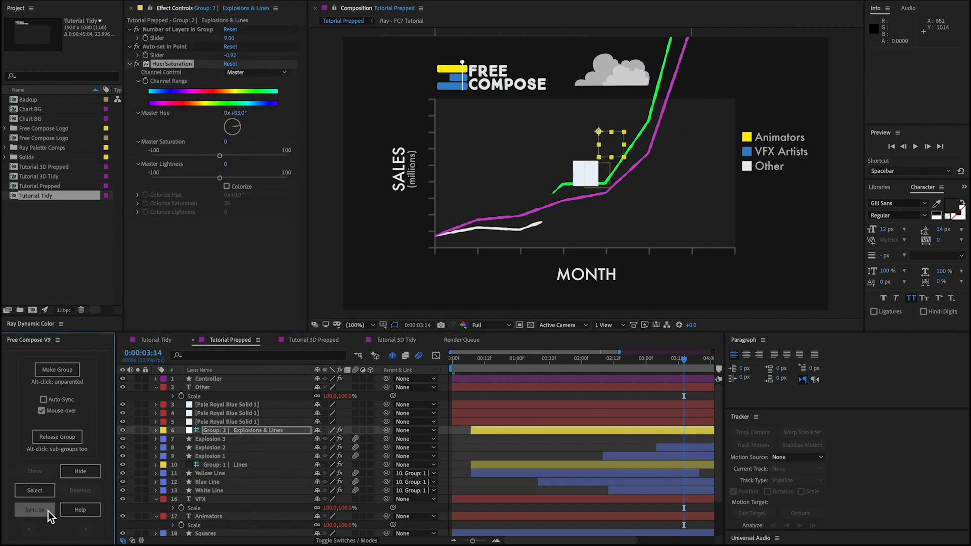
click(35, 509)
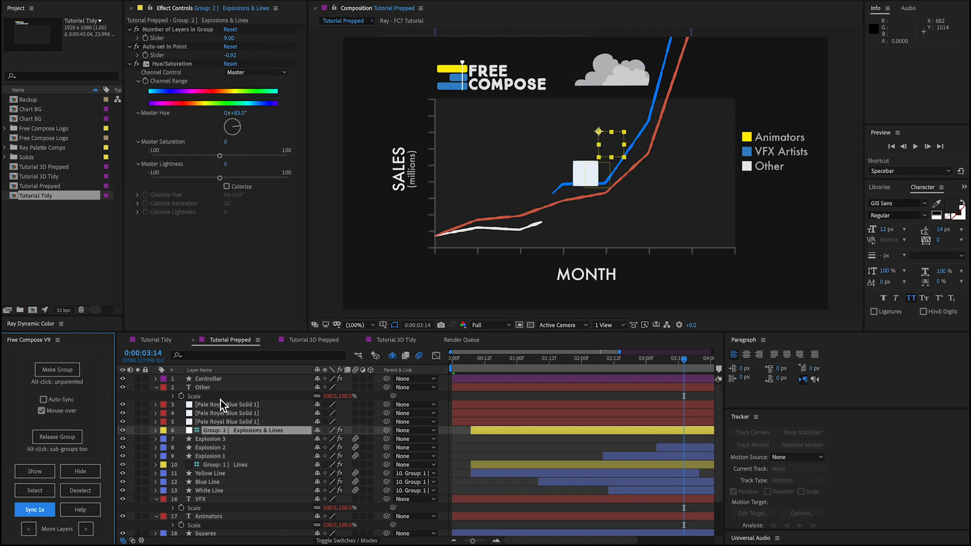
Step: Inspect the Yellow Line's stacked Hue/Saturation effects from both groups
click(210, 473)
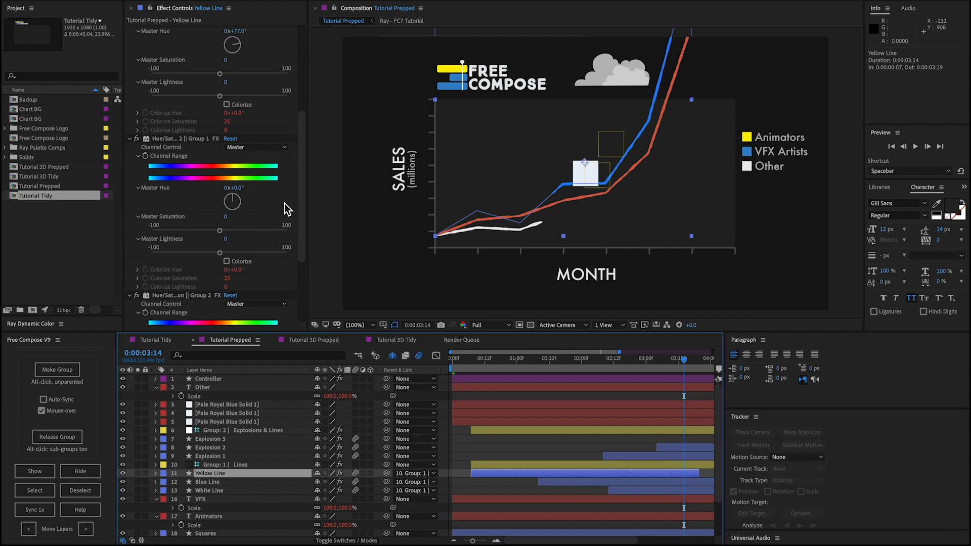
mouse_move(223, 513)
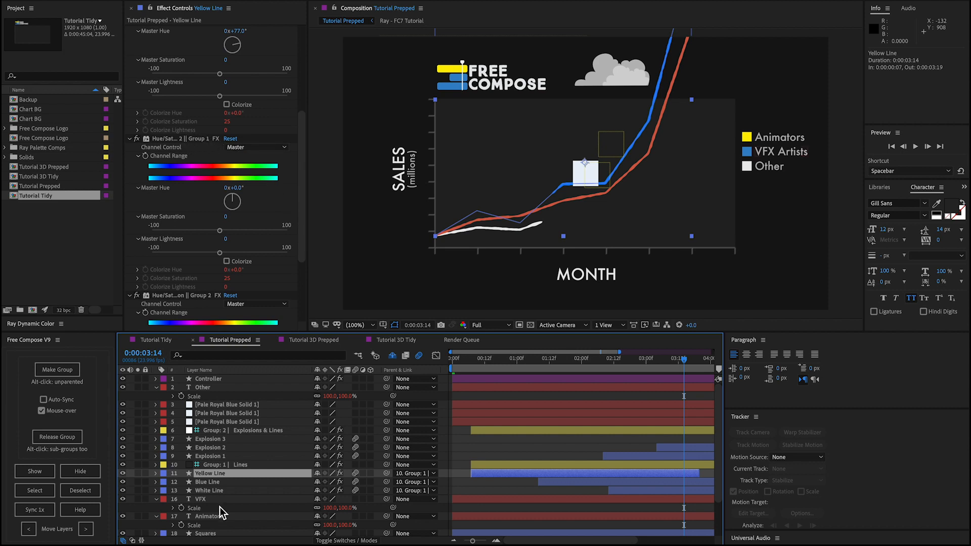
mouse_move(197, 299)
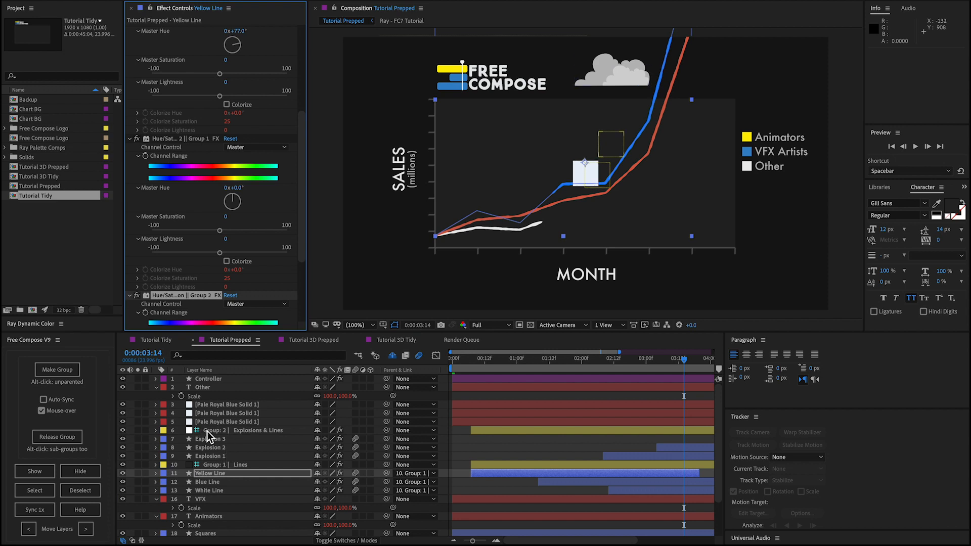
scroll(down, 3)
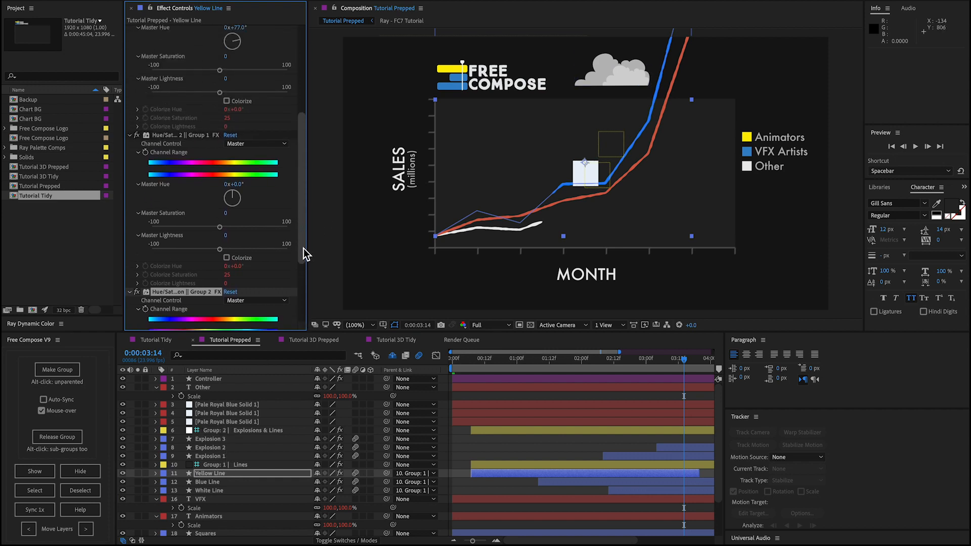
scroll(up, 3)
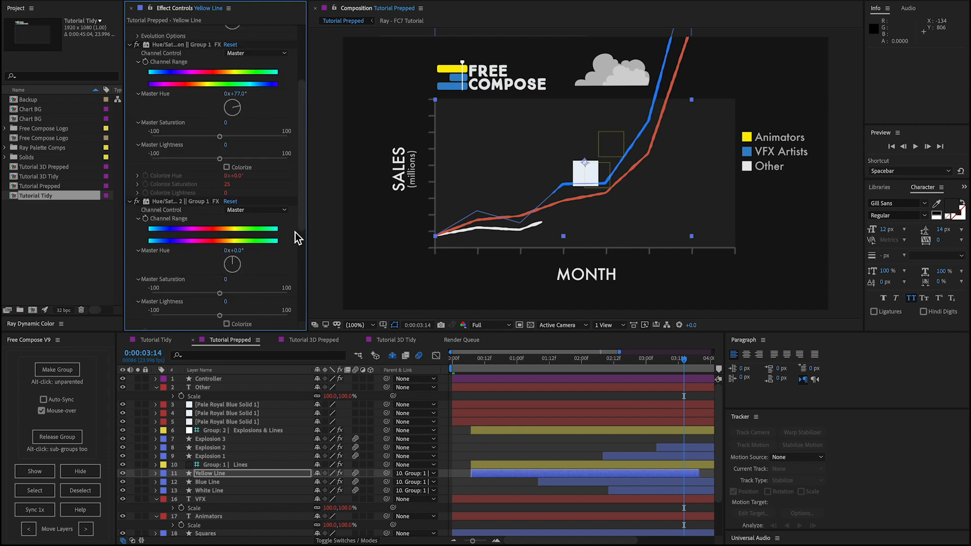